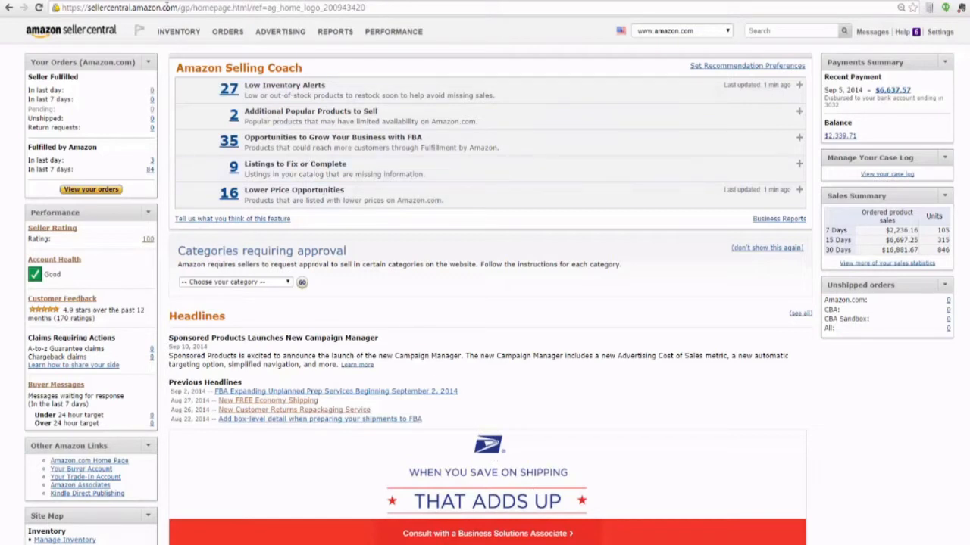
pyautogui.click(179, 32)
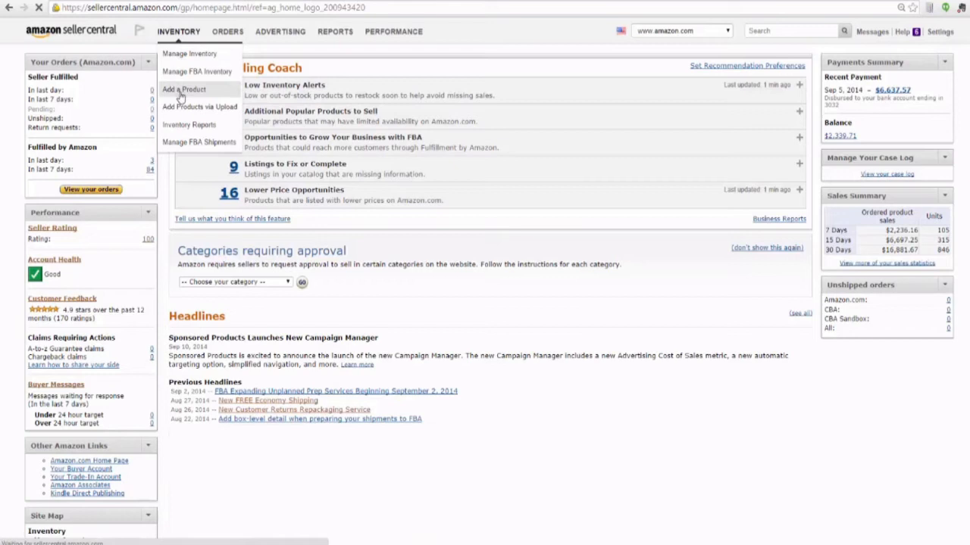
pyautogui.click(182, 91)
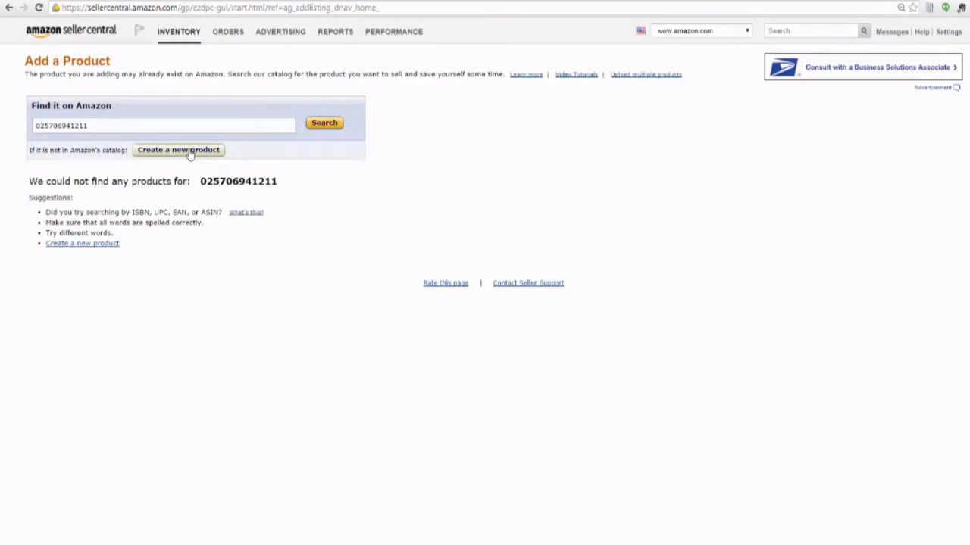
pyautogui.moveTo(203, 196)
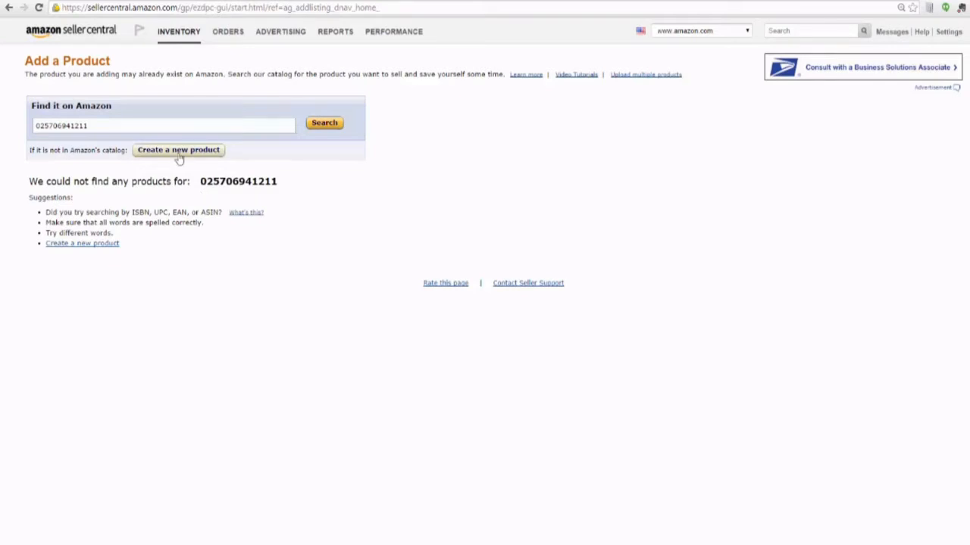
# Step: Create a new product classified under Toys & Games > Doll Playsets
pyautogui.click(179, 150)
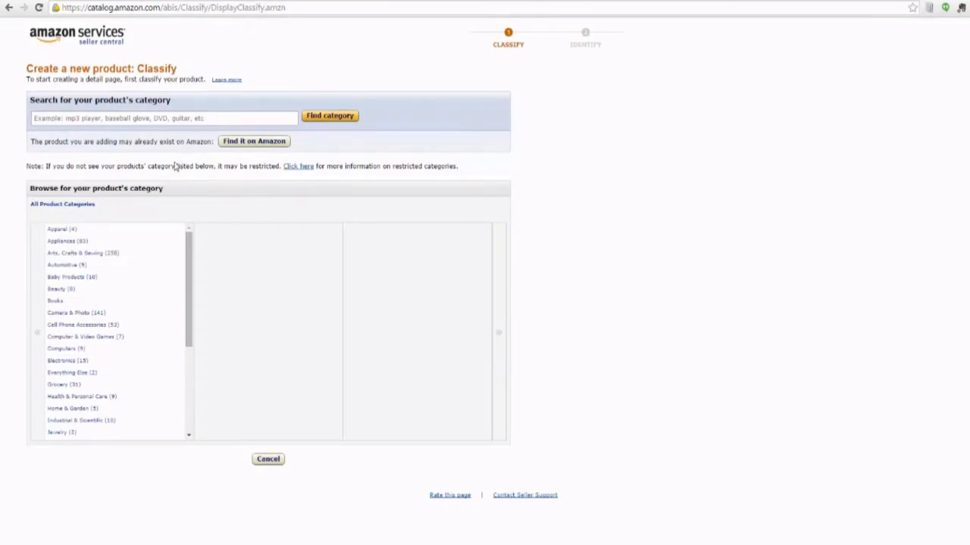
pyautogui.moveTo(127, 264)
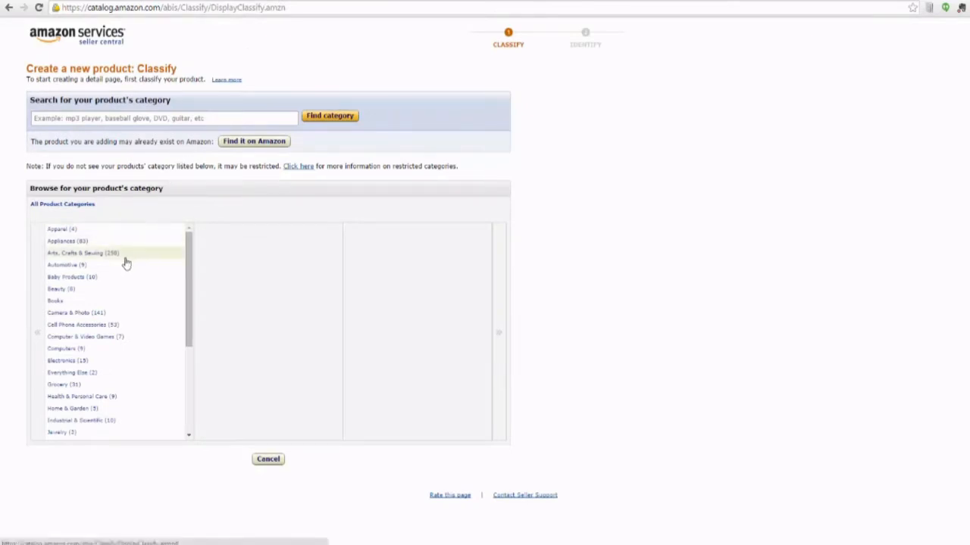
pyautogui.moveTo(109, 355)
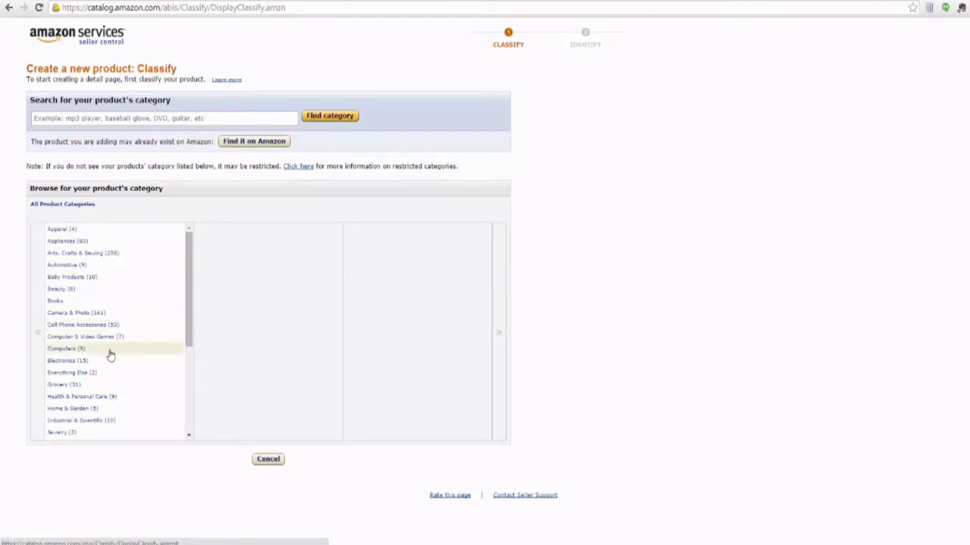
pyautogui.moveTo(203, 327)
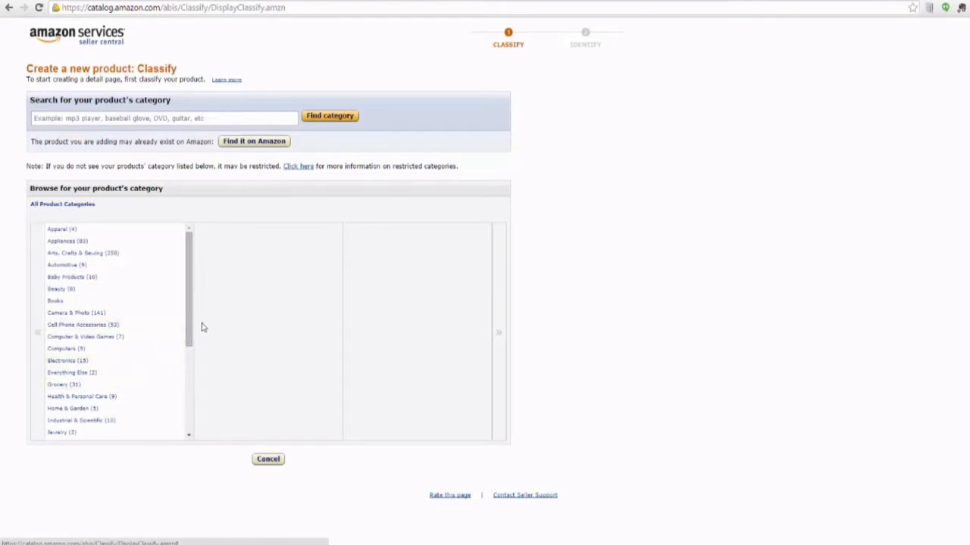
pyautogui.scroll(-3)
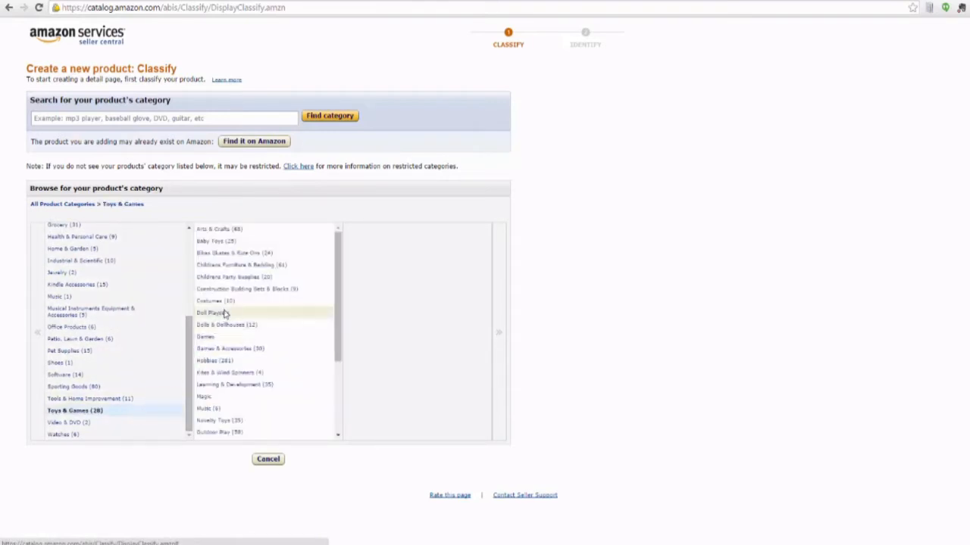
pyautogui.click(215, 312)
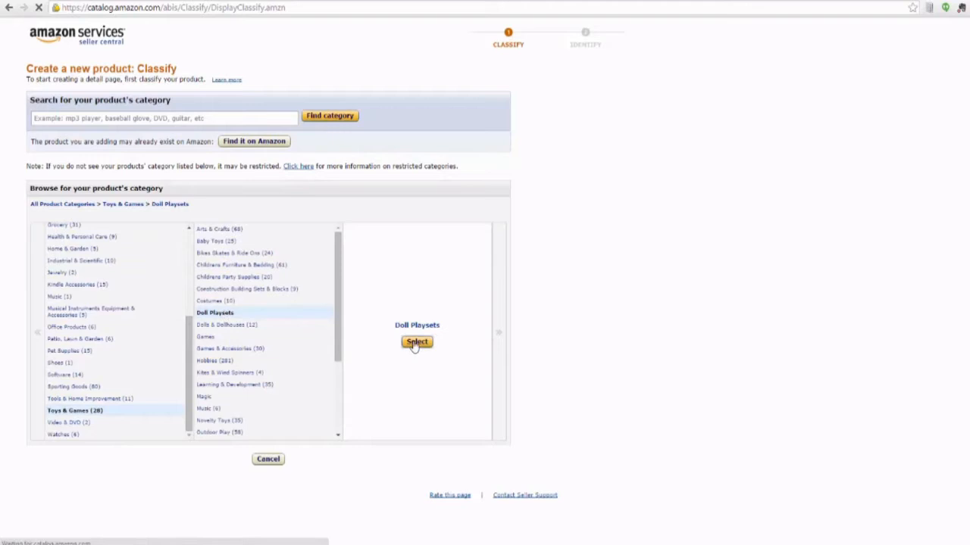
pyautogui.click(415, 342)
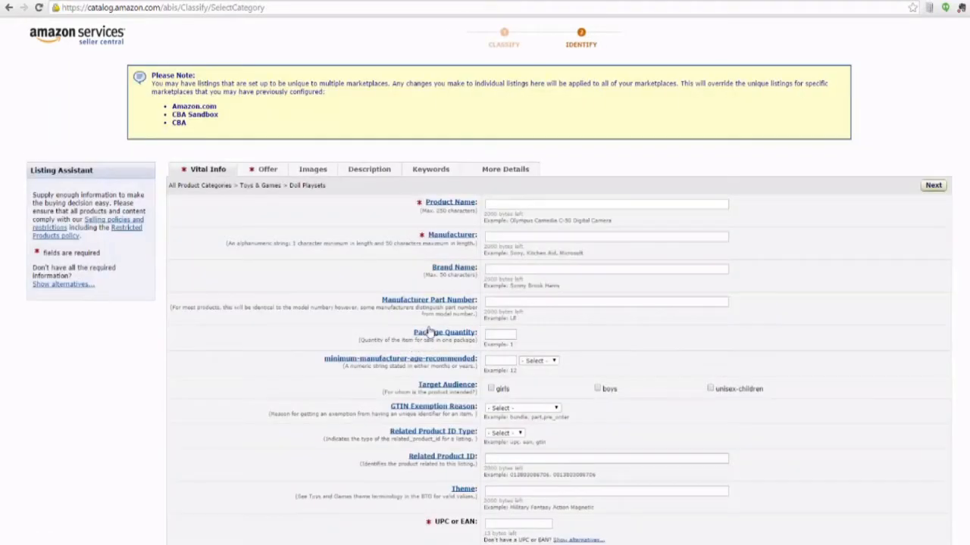
pyautogui.click(605, 203)
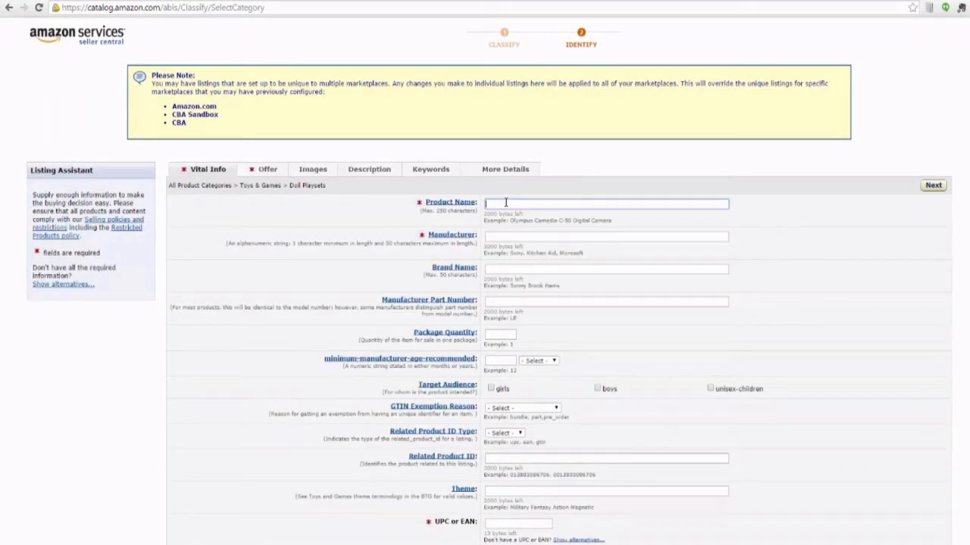
pyautogui.write('Example Doll House Play Set')
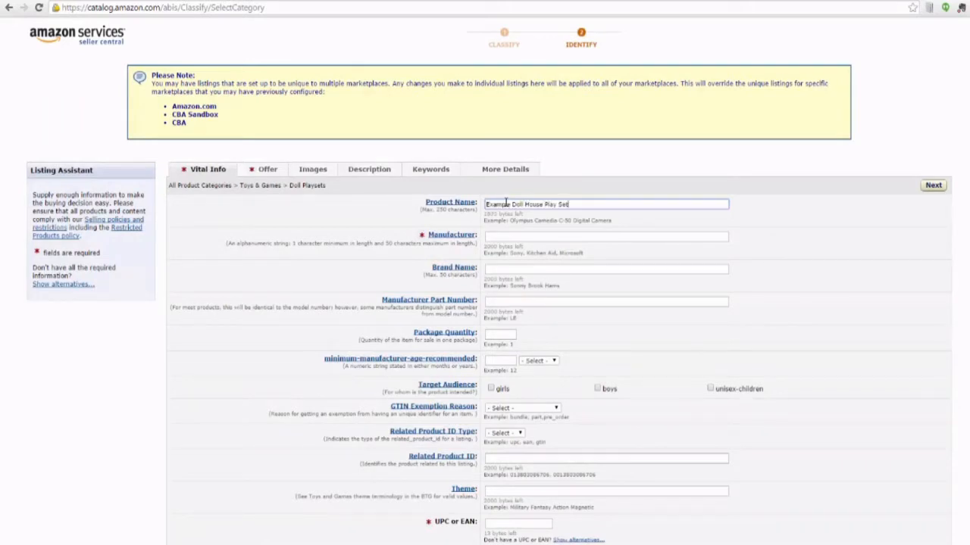
pyautogui.click(606, 236)
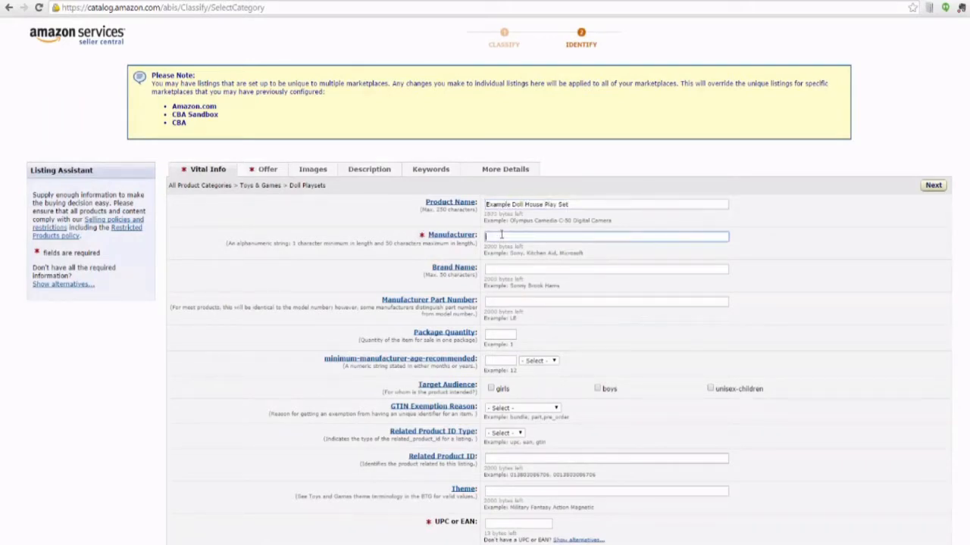
pyautogui.write('Disney')
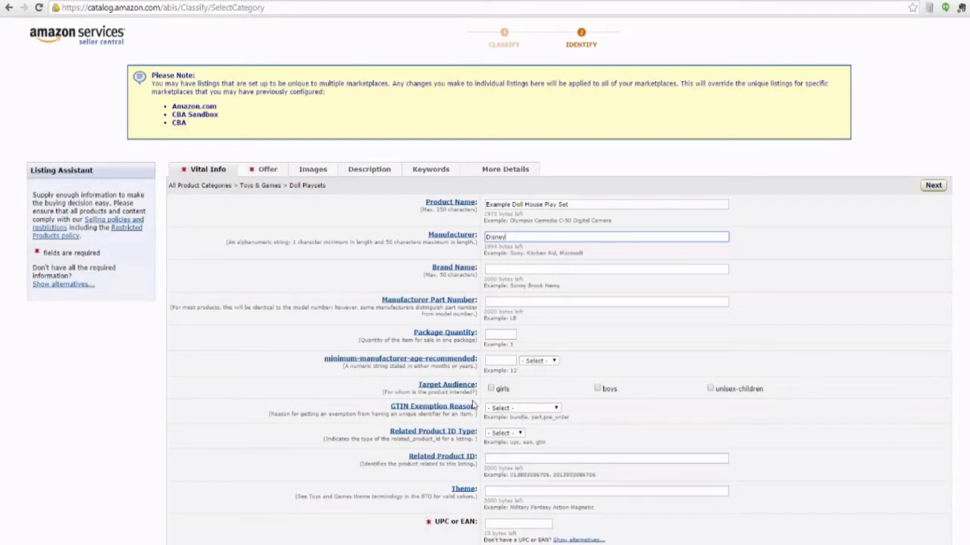
pyautogui.scroll(-3)
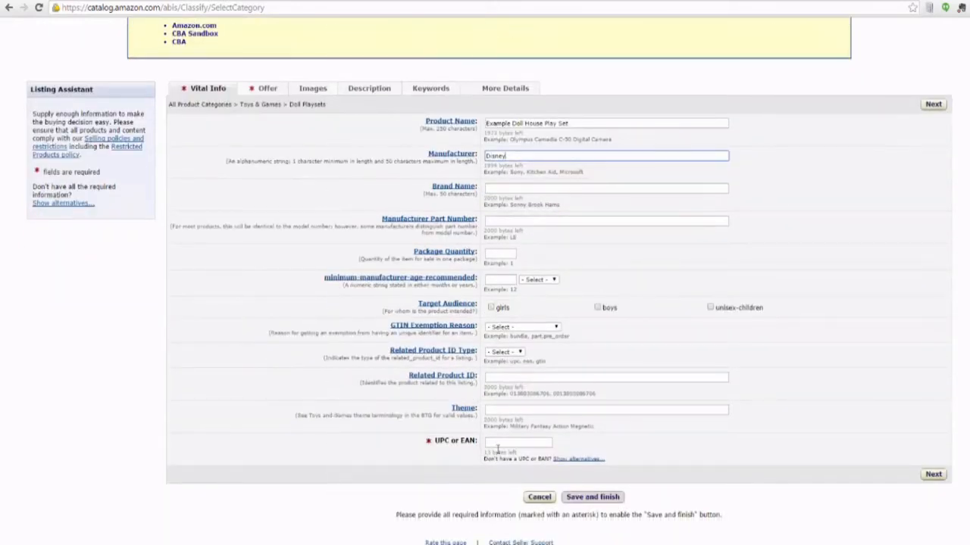
pyautogui.click(518, 442)
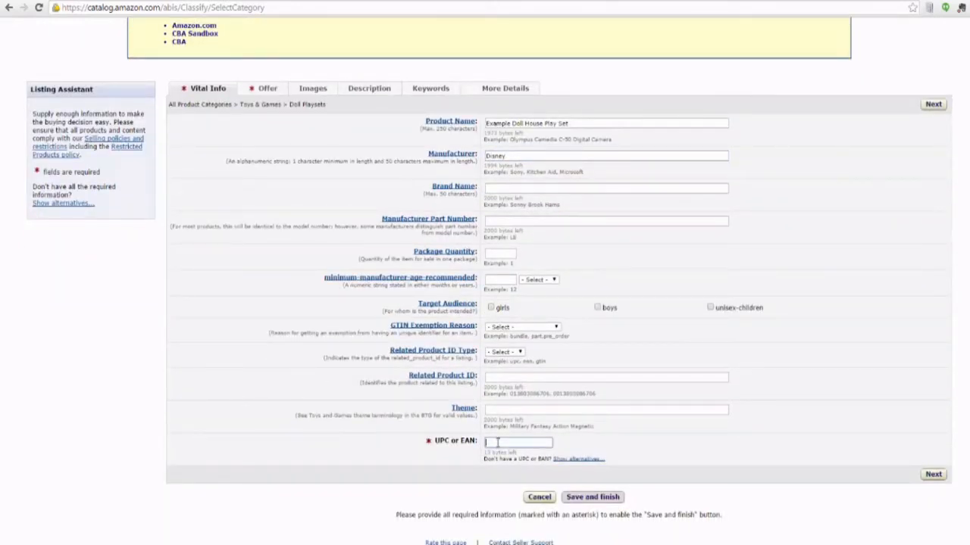
pyautogui.write('025706941211')
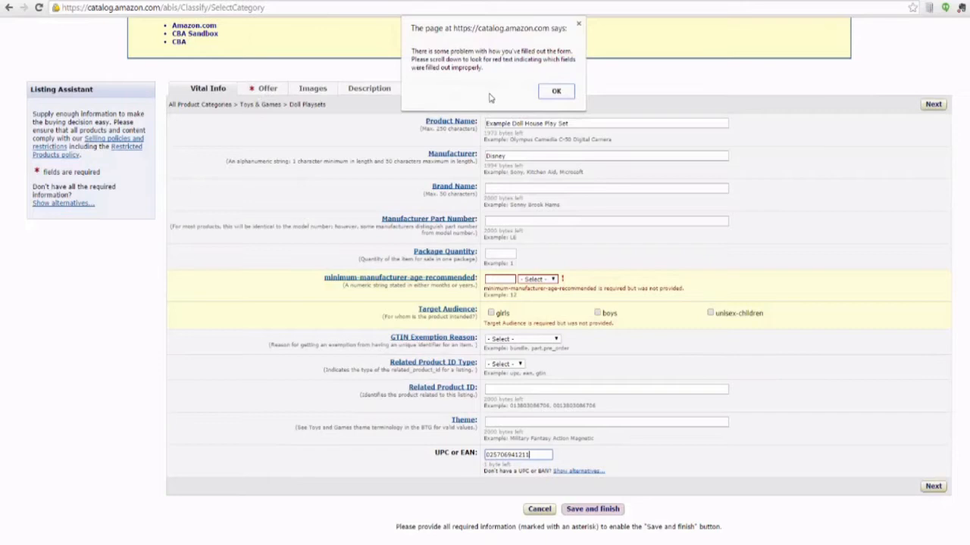
# Step: Dismiss the required-fields warning, set minimum age unit to Years and target audience girls
pyautogui.click(556, 91)
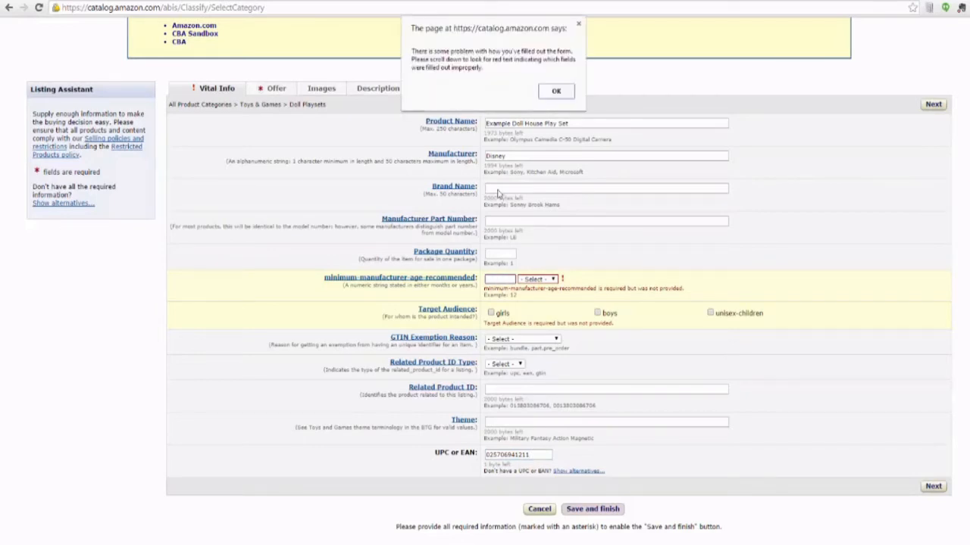
pyautogui.click(554, 91)
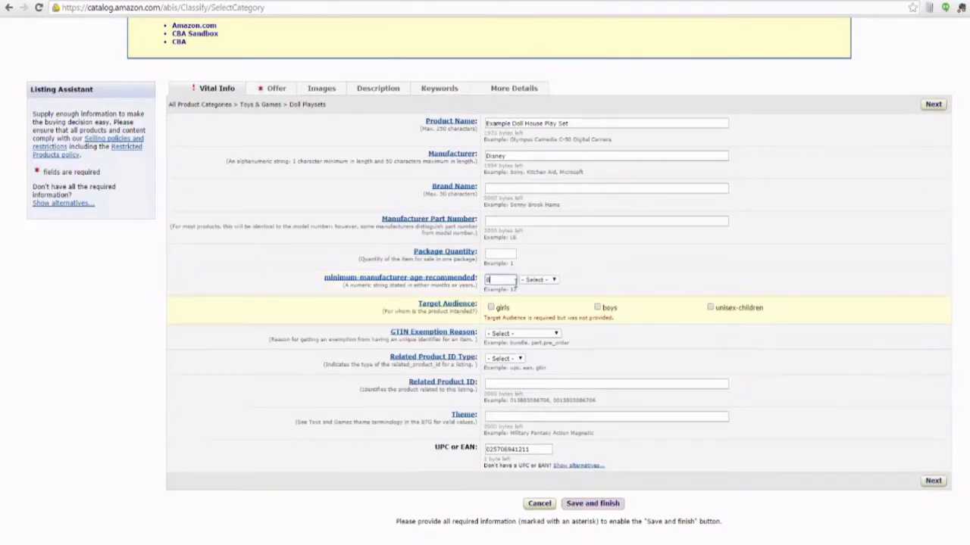
pyautogui.click(536, 279)
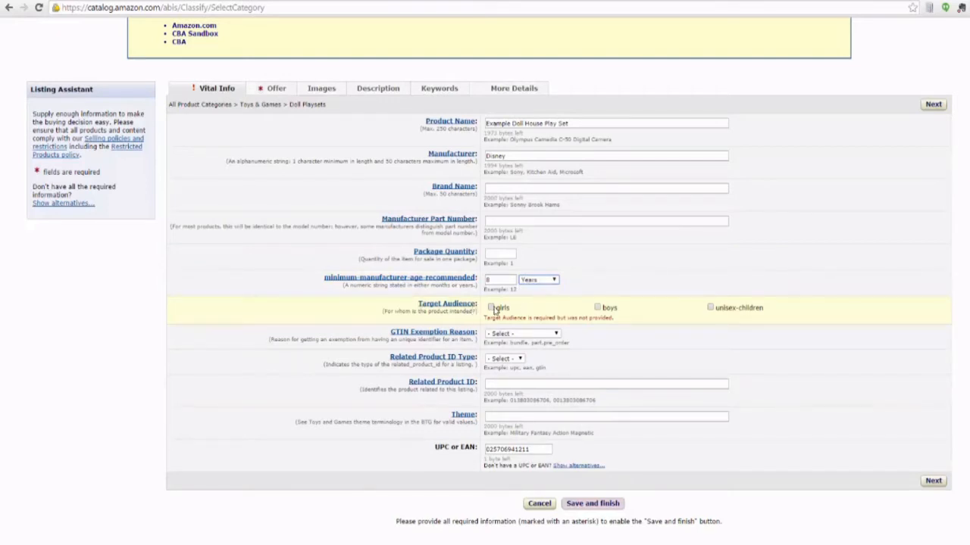
pyautogui.click(491, 307)
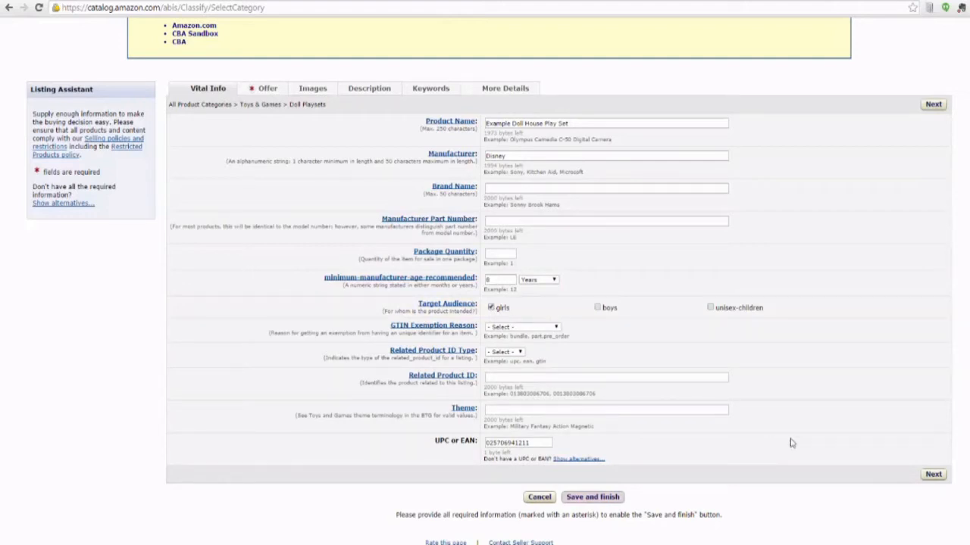
pyautogui.moveTo(327, 199)
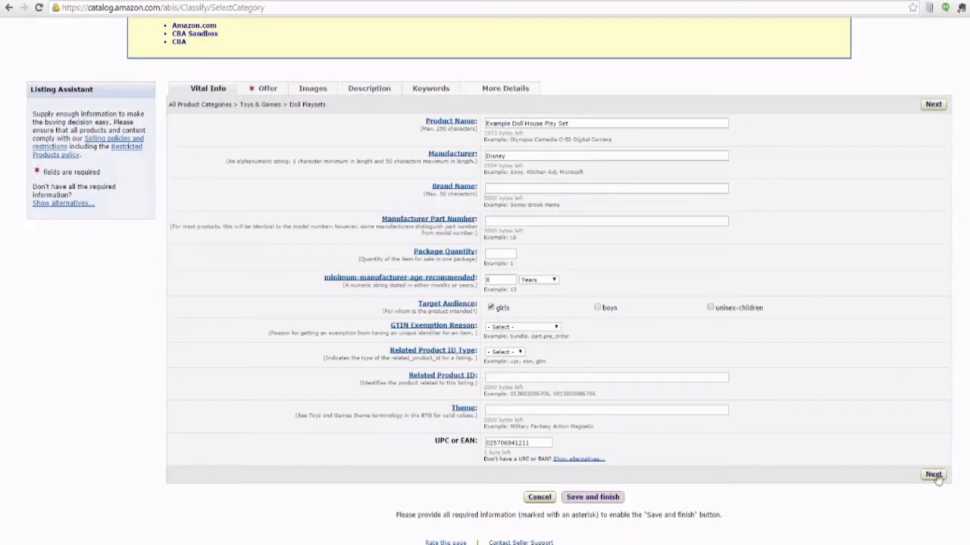
# Step: On the offer step enter SKU Example00, condition New and price 20.00
pyautogui.click(933, 103)
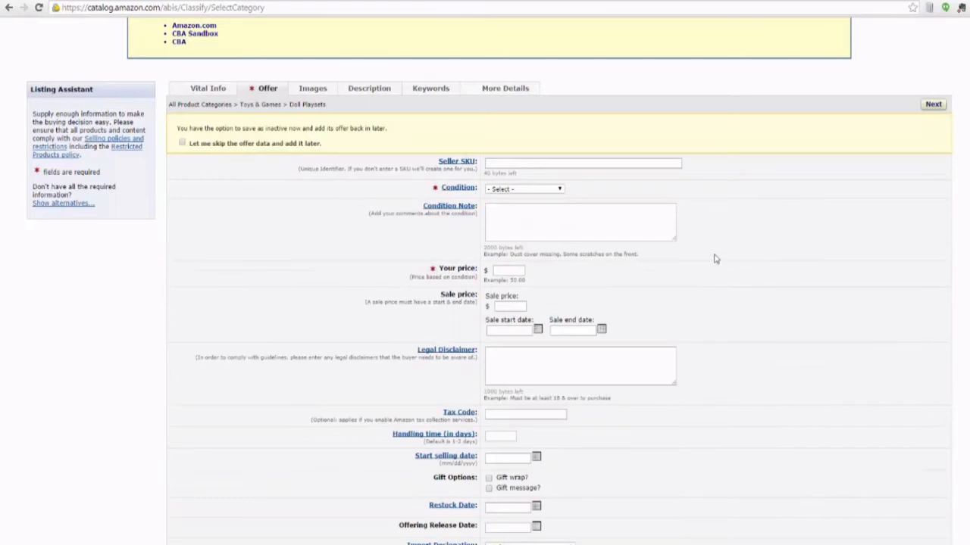
pyautogui.click(582, 163)
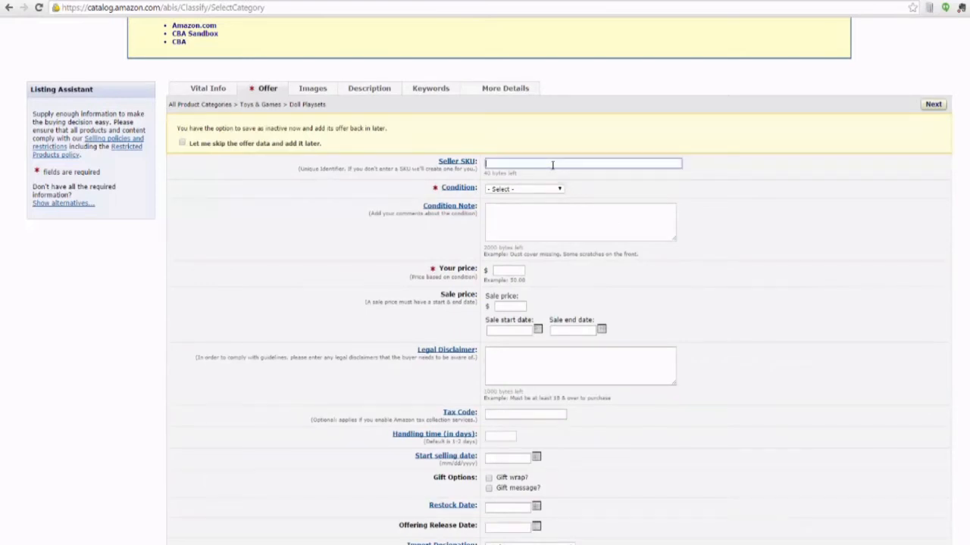
pyautogui.write('Example-MSKU-')
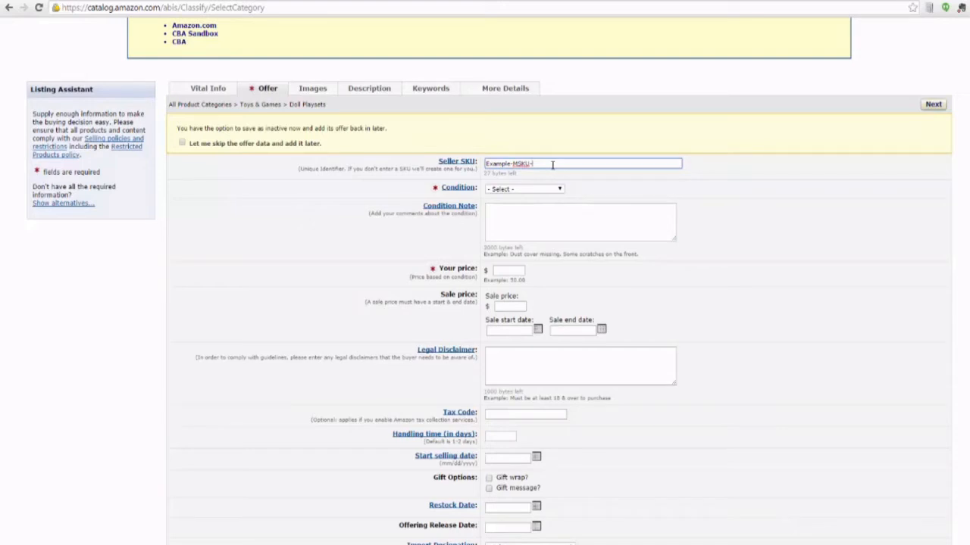
pyautogui.write('00900')
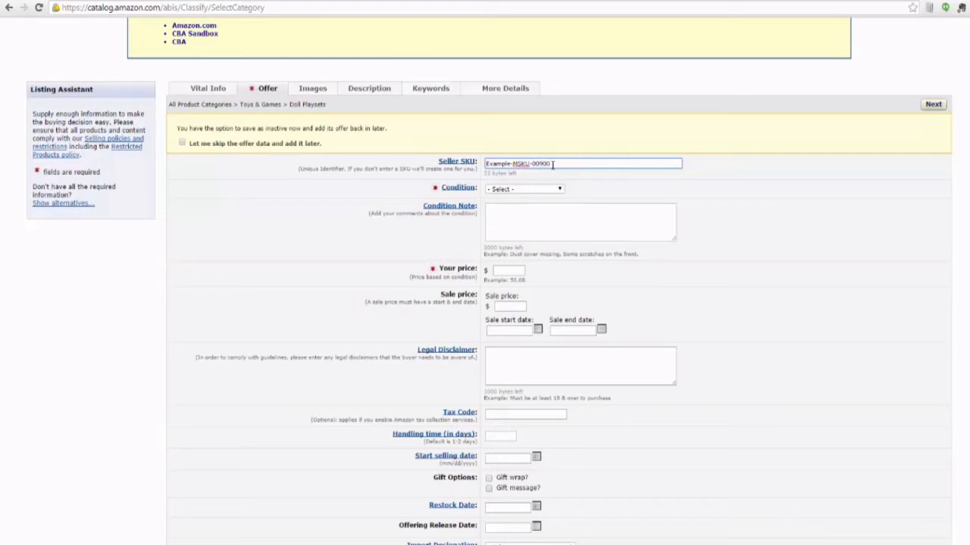
pyautogui.click(523, 188)
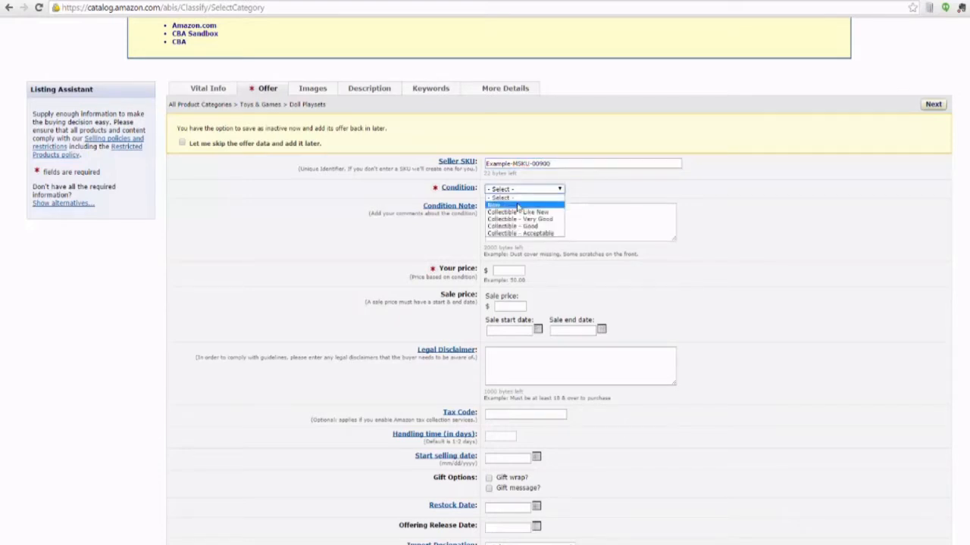
pyautogui.click(517, 204)
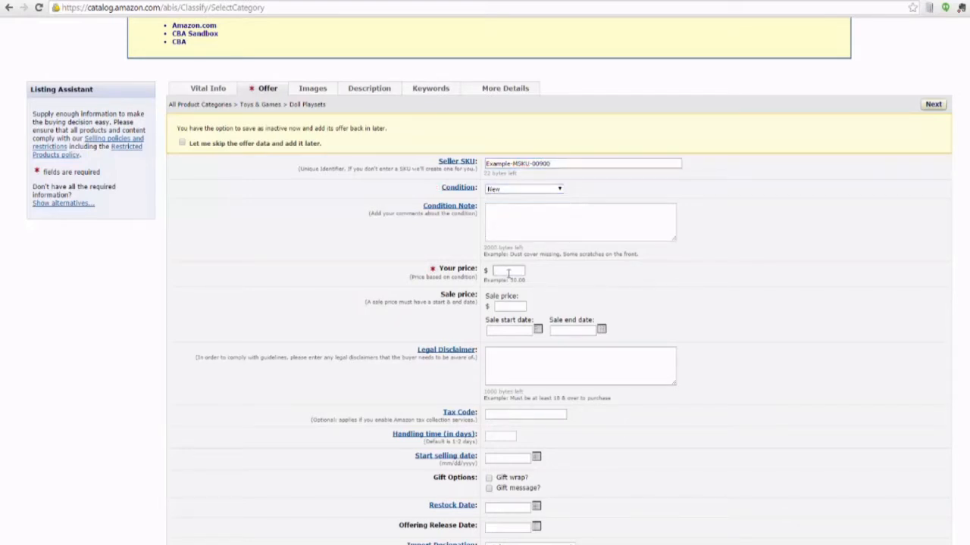
pyautogui.write('20.00')
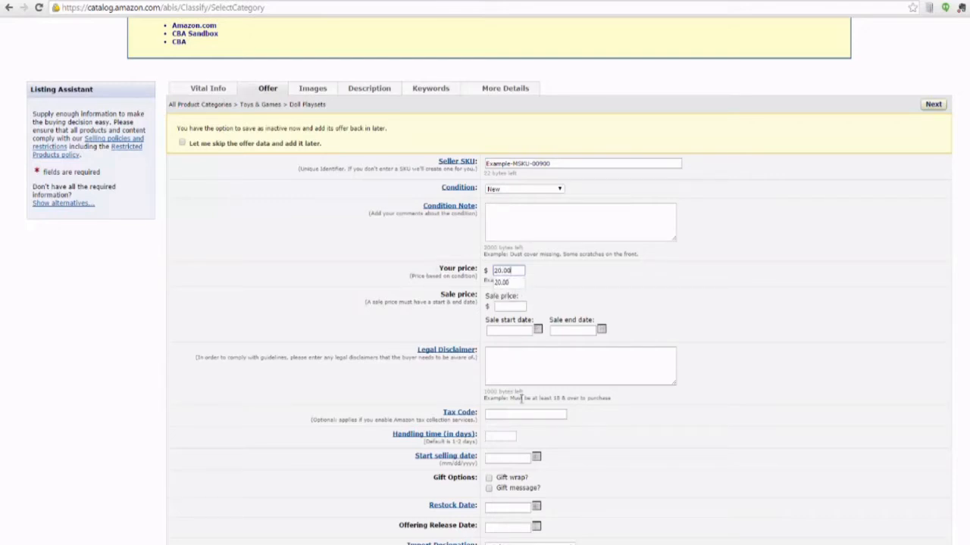
# Step: Choose tax code A_GEN_TAX with Amazon-fulfilled shipping and continue to the images step
pyautogui.click(524, 413)
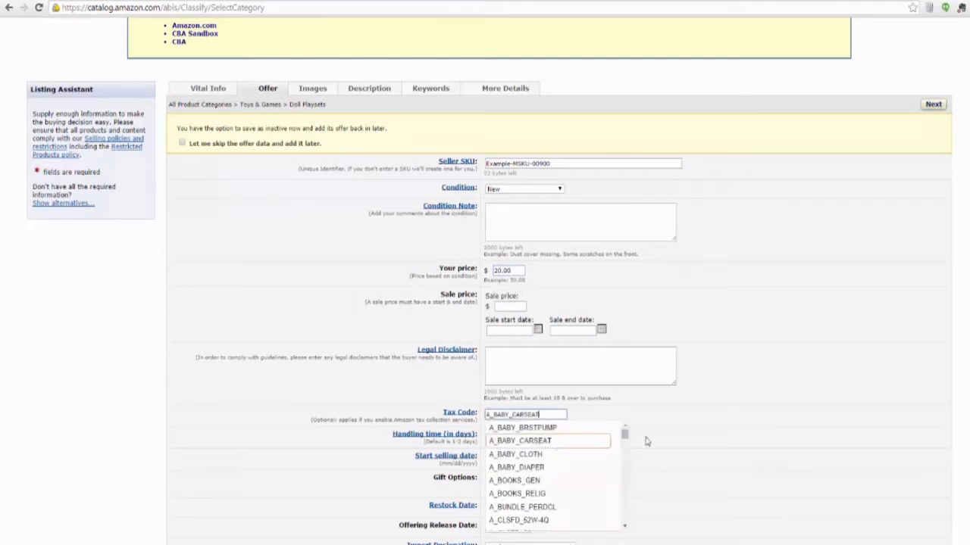
pyautogui.scroll(-3)
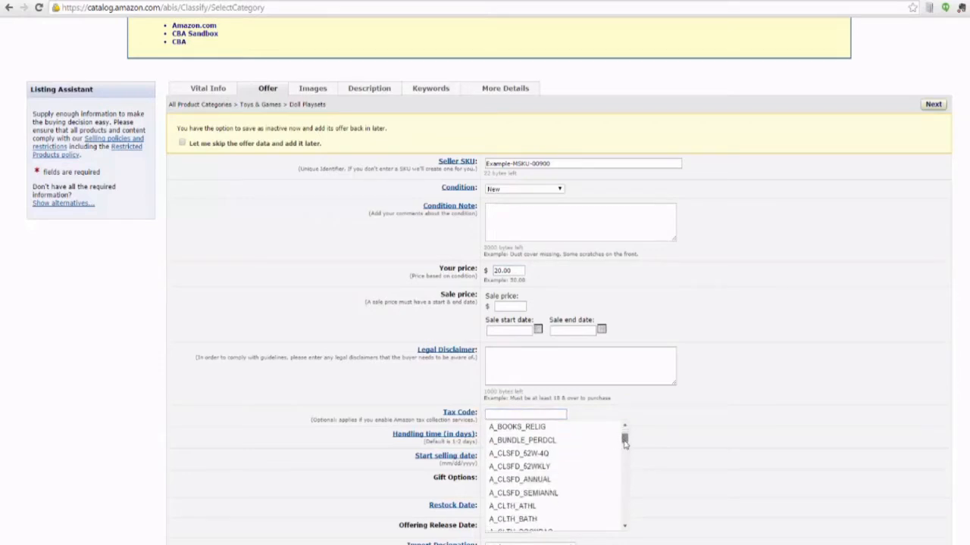
pyautogui.scroll(-3)
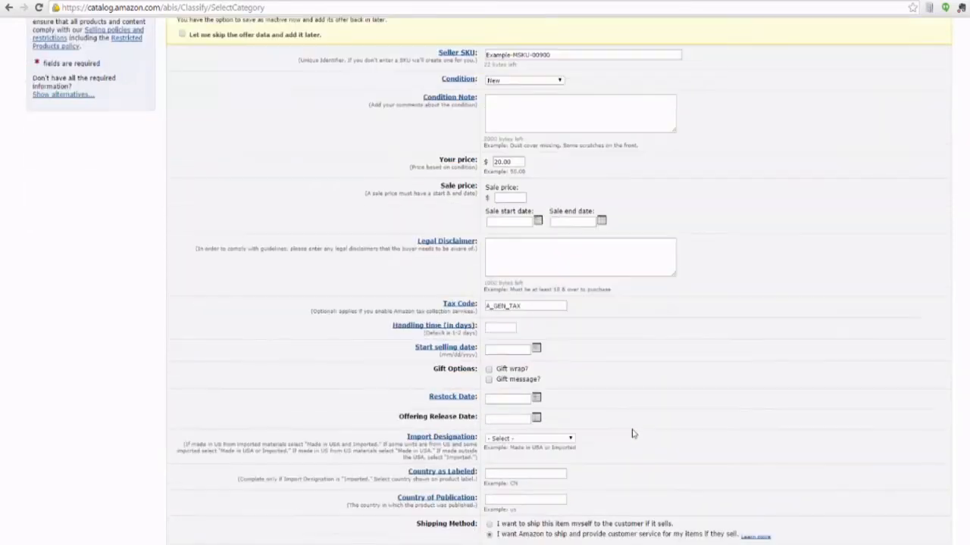
pyautogui.scroll(-3)
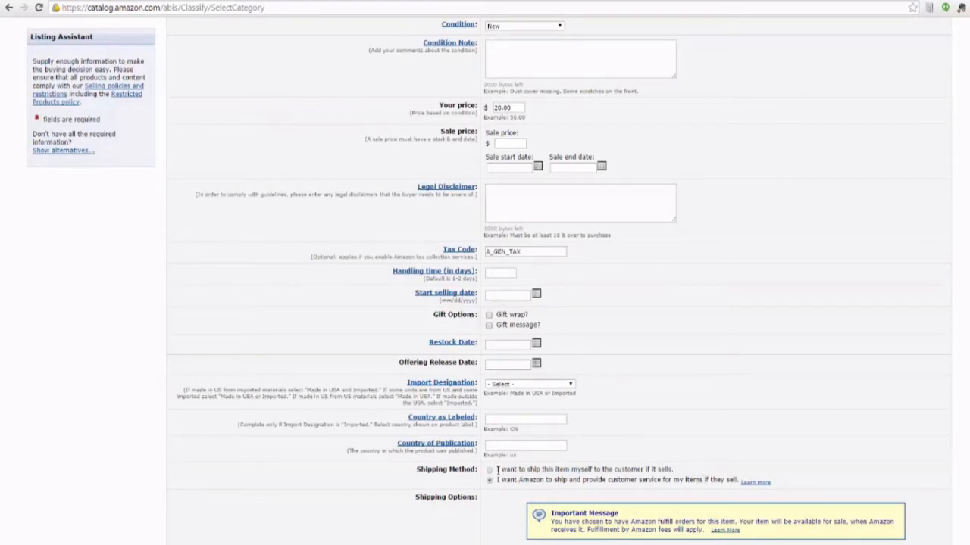
pyautogui.scroll(-3)
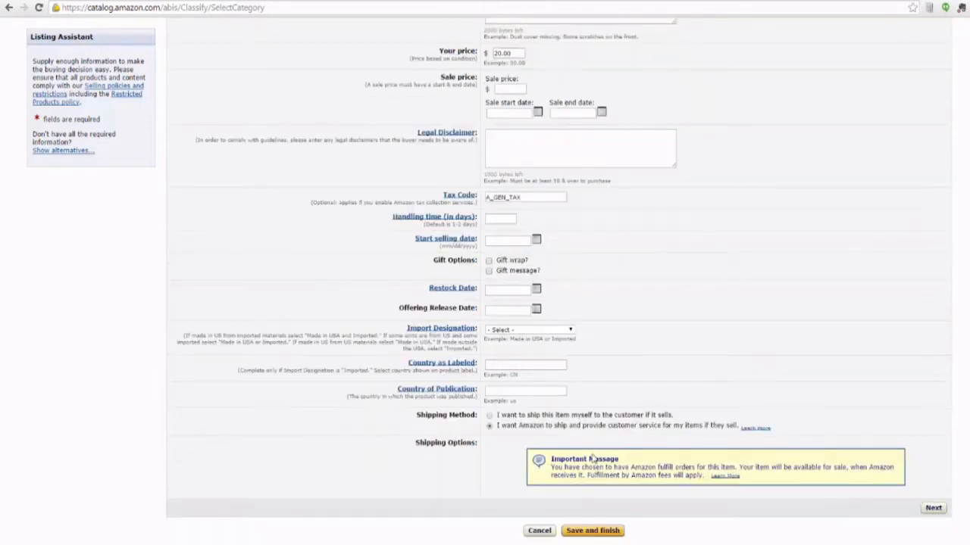
pyautogui.scroll(-3)
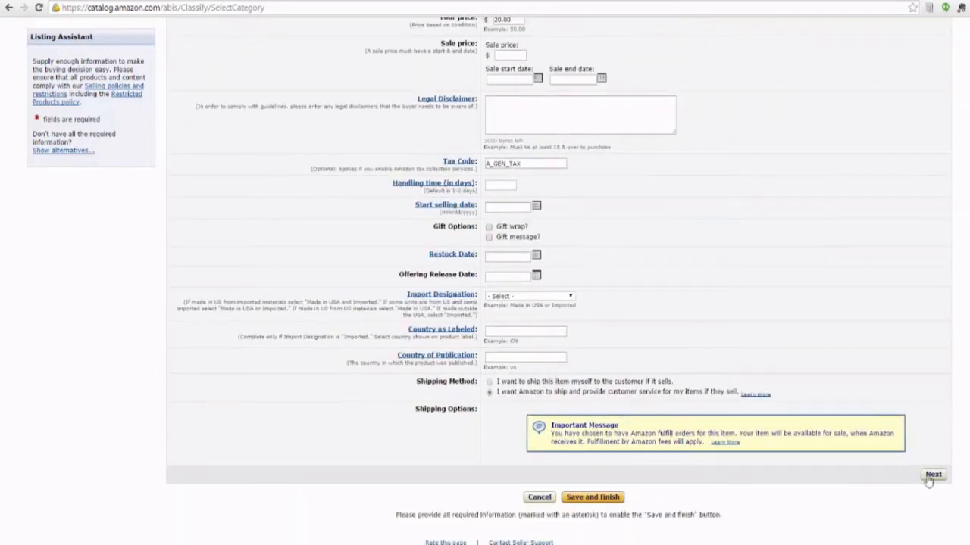
pyautogui.click(936, 475)
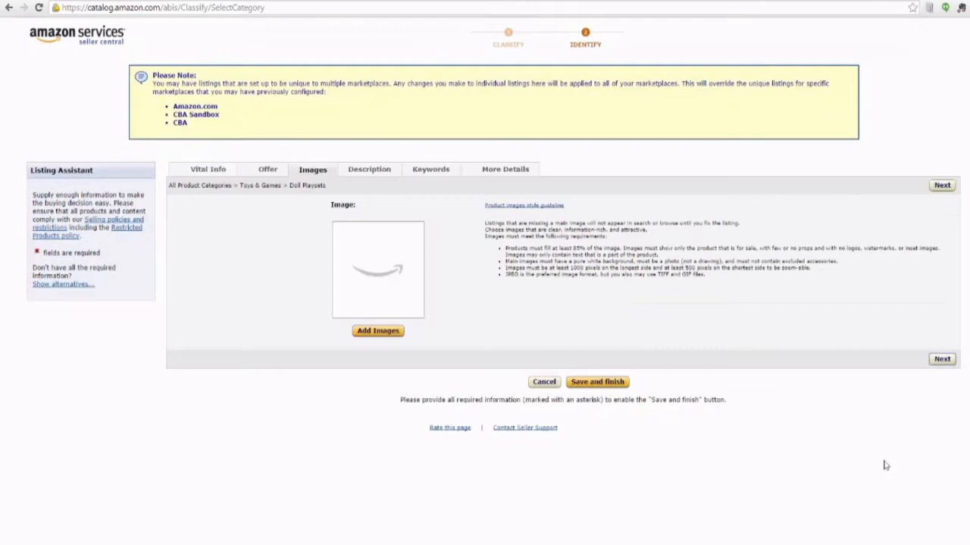
pyautogui.moveTo(379, 331)
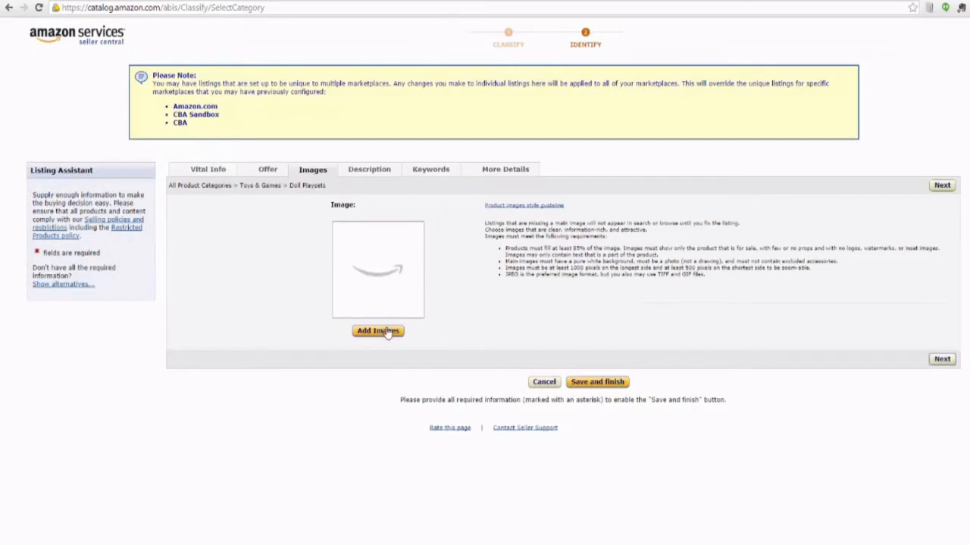
# Step: Choose the red picture from the Pictures folder for the main image slot
pyautogui.click(377, 331)
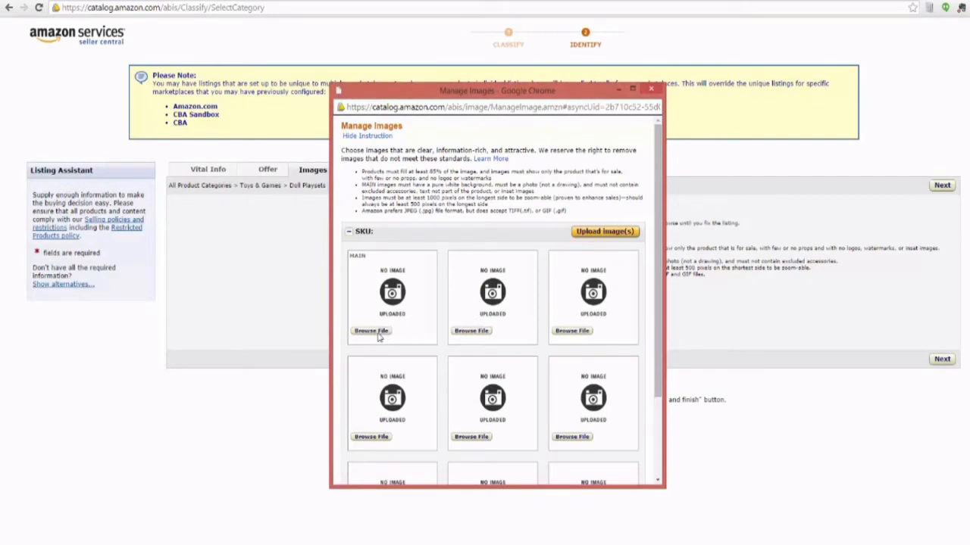
pyautogui.click(370, 330)
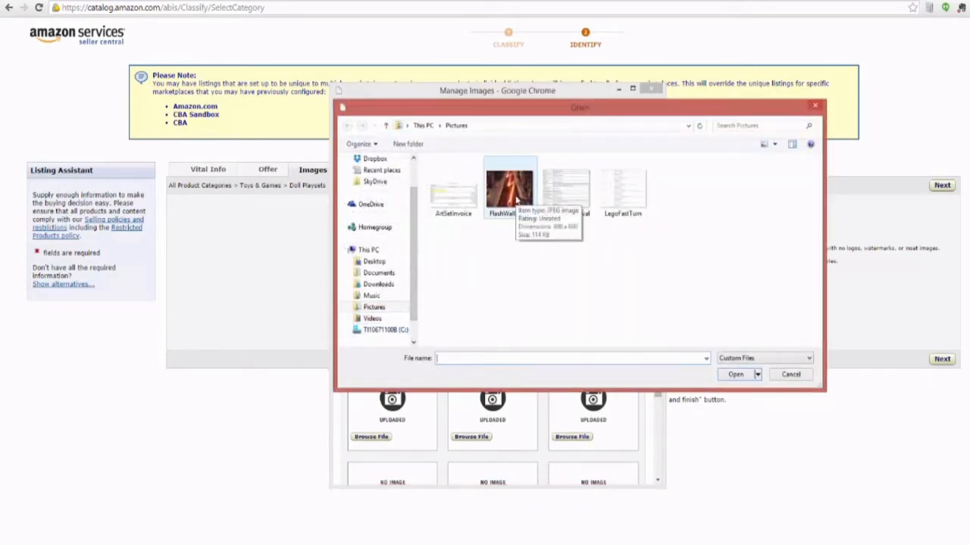
pyautogui.click(509, 185)
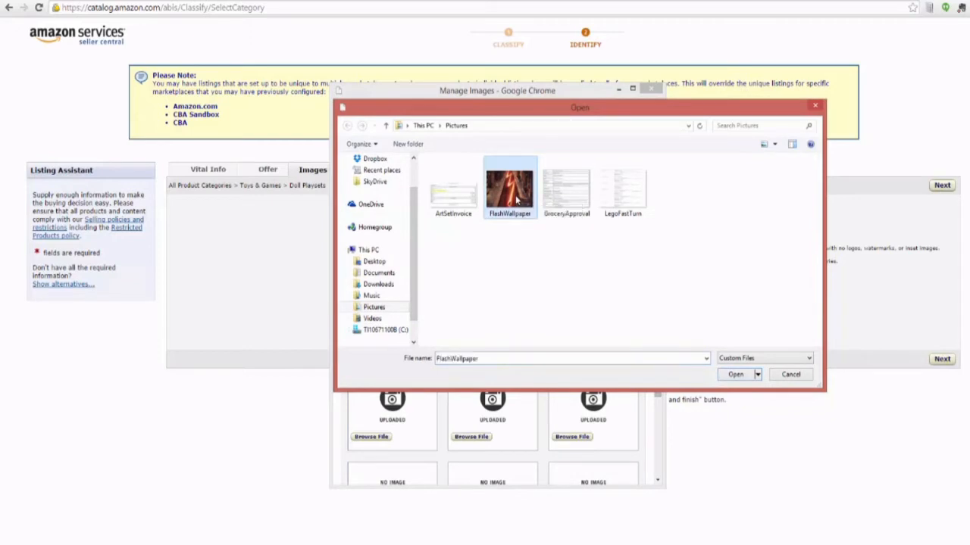
pyautogui.moveTo(718, 390)
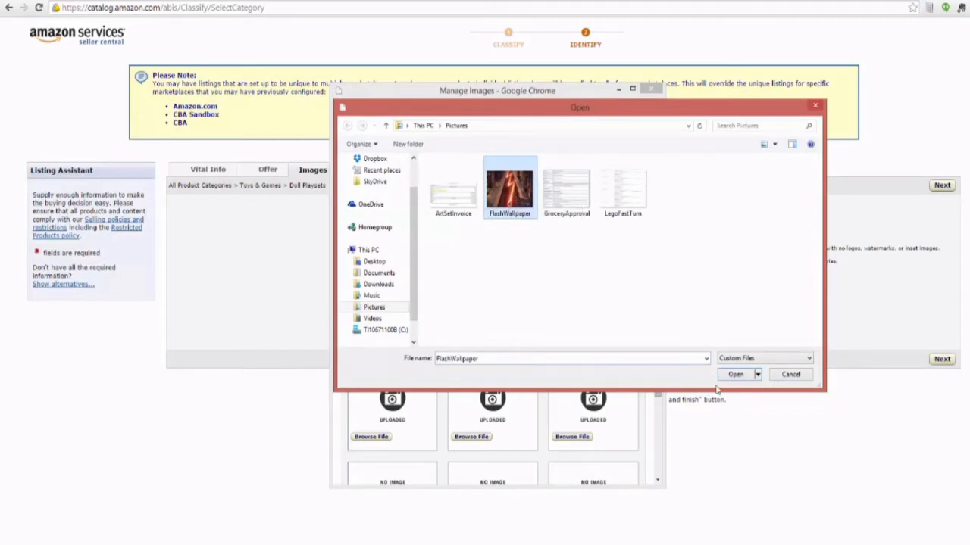
pyautogui.click(735, 375)
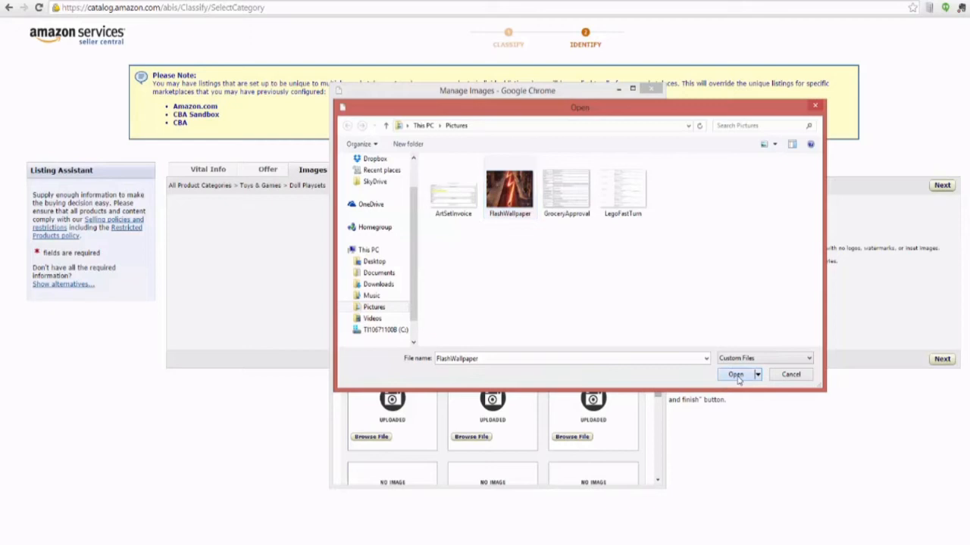
pyautogui.click(733, 374)
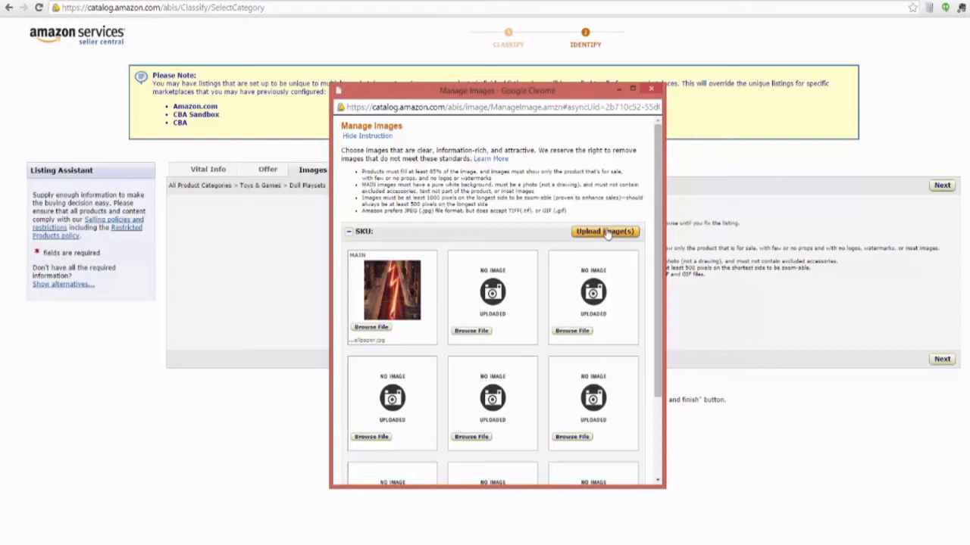
# Step: Upload the picture to the listing and continue to the description step
pyautogui.click(652, 90)
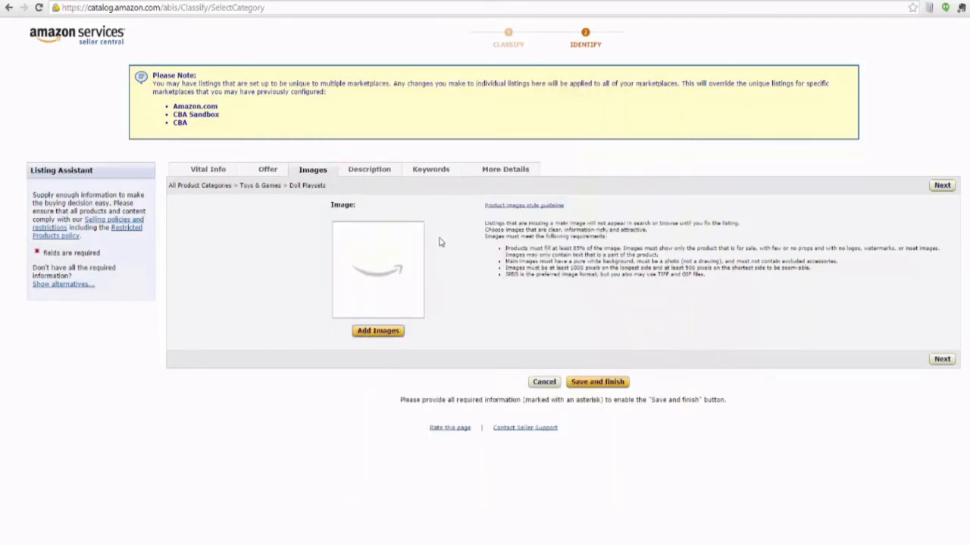
pyautogui.moveTo(270, 476)
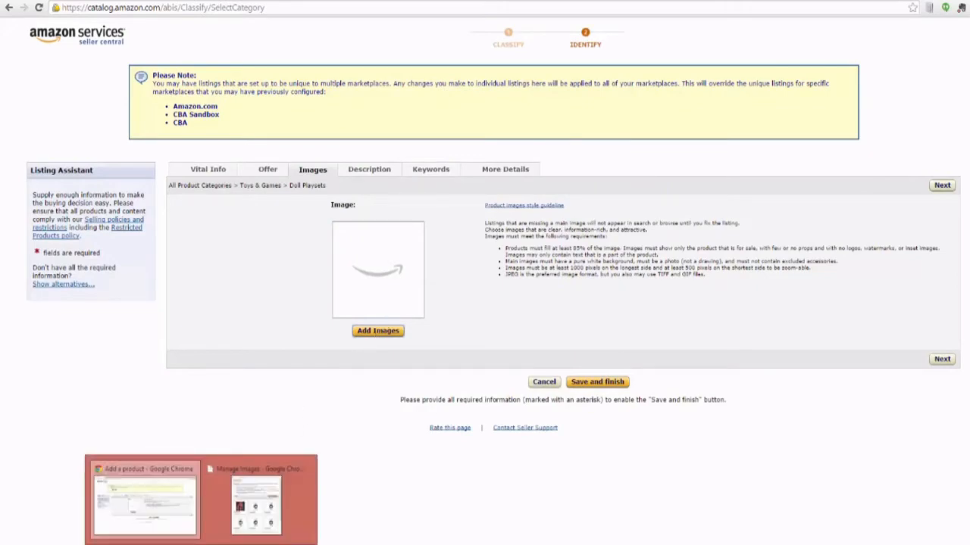
pyautogui.click(256, 509)
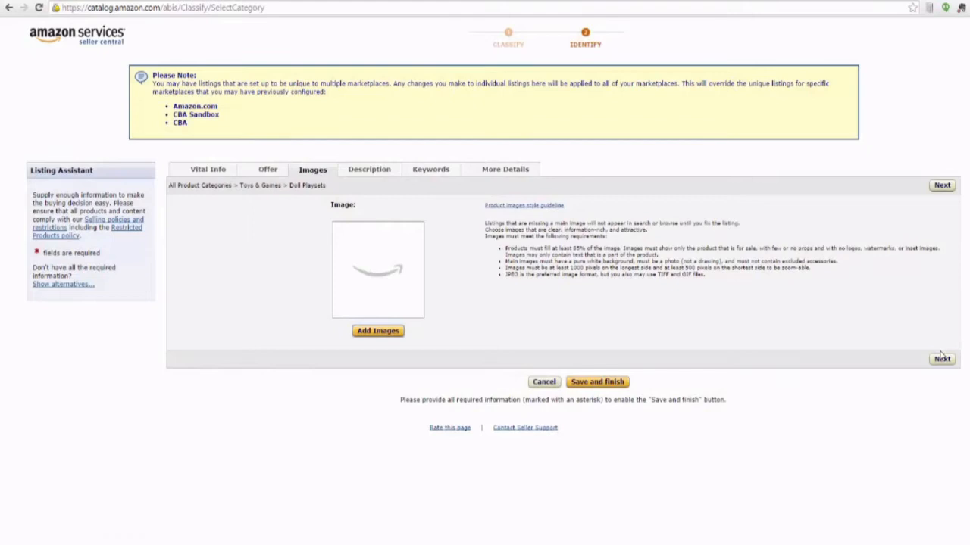
pyautogui.click(368, 170)
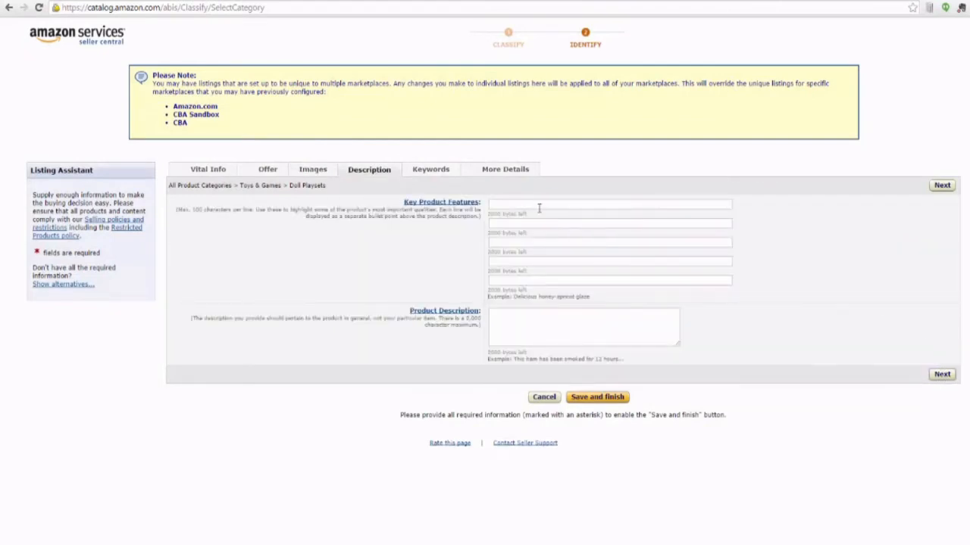
# Step: Fill the first two key feature bullets with Big Doll House and Plastic, checking an existing doll house listing
pyautogui.write('Be')
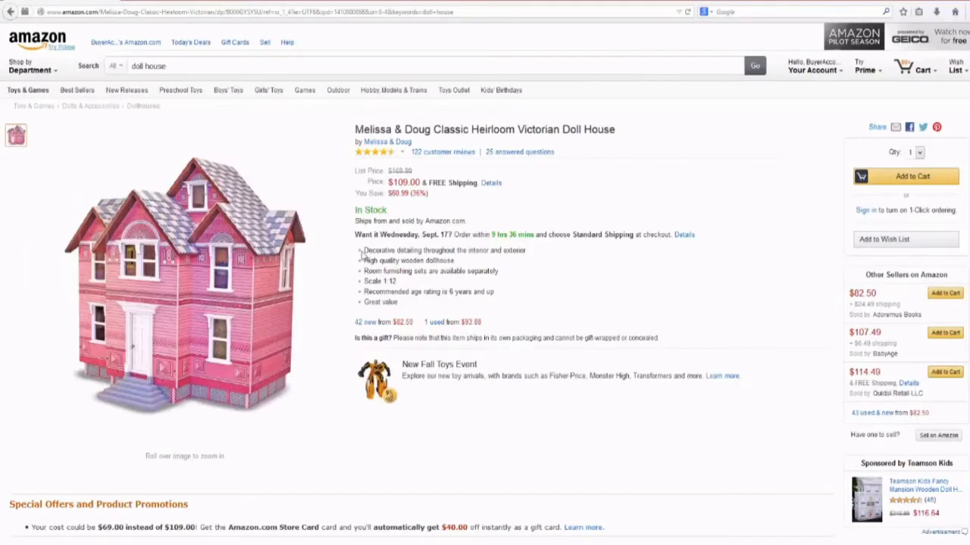
pyautogui.moveTo(255, 486)
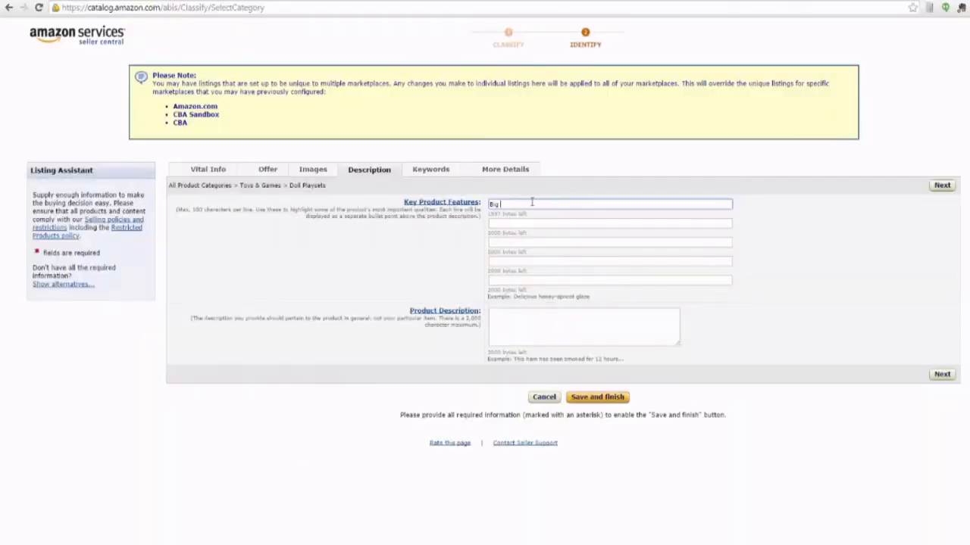
pyautogui.write('Doll Houe')
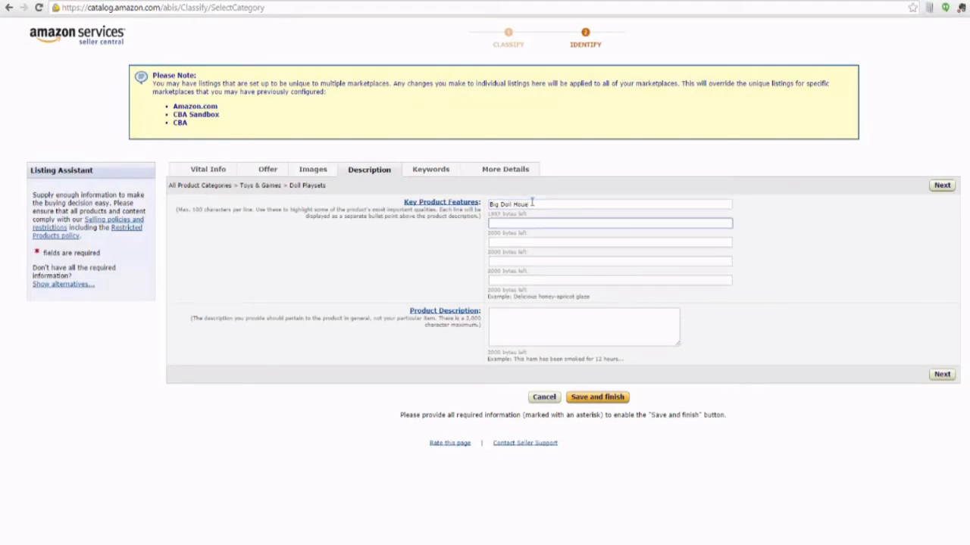
pyautogui.write('Wood')
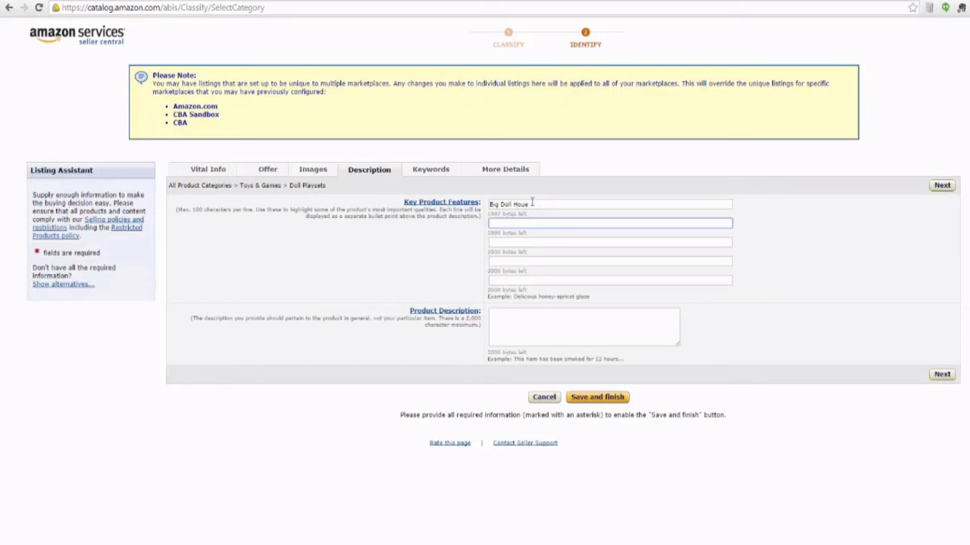
pyautogui.write('Plastic')
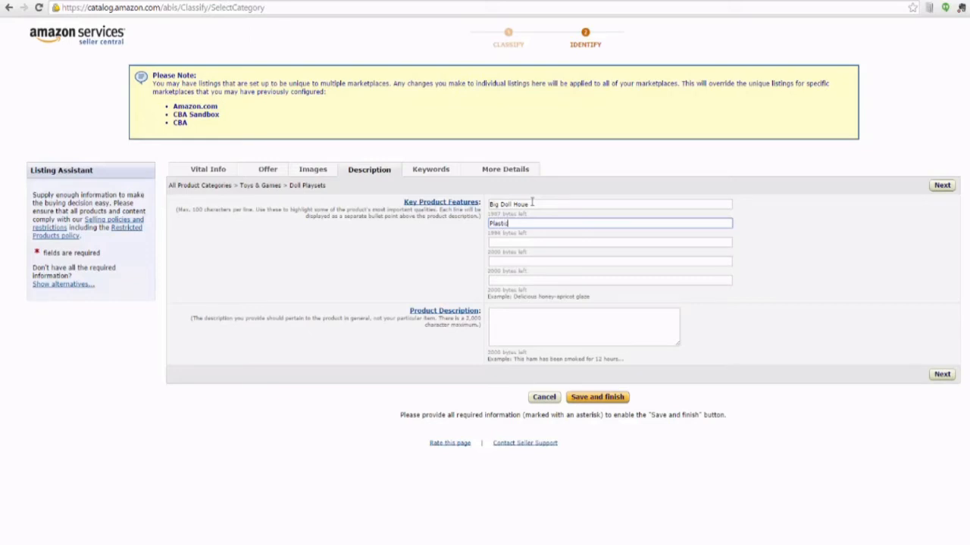
pyautogui.click(609, 242)
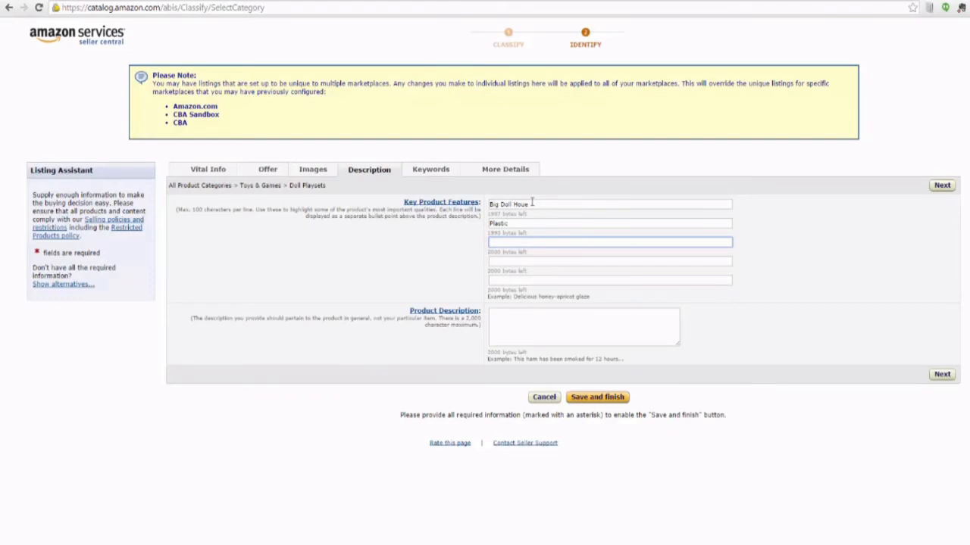
pyautogui.click(609, 242)
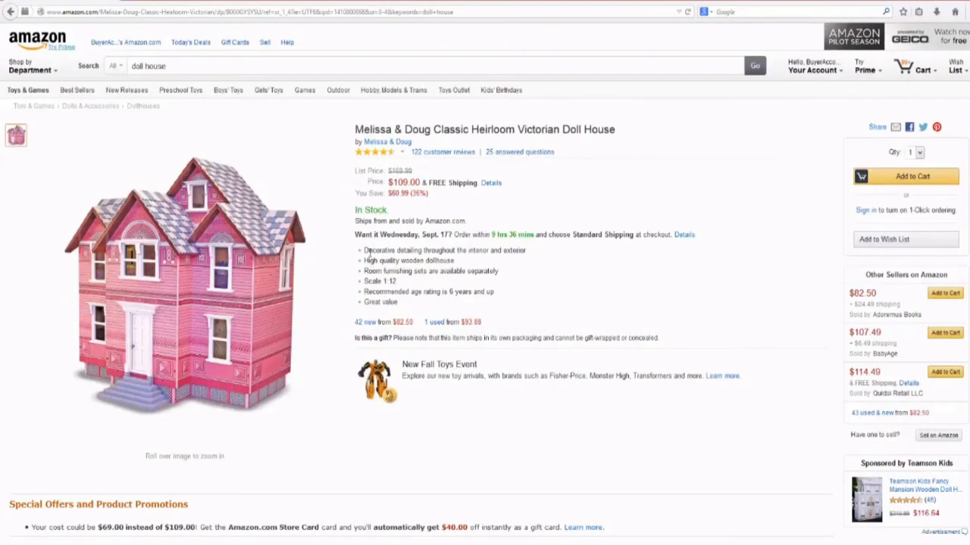
pyautogui.moveTo(409, 261)
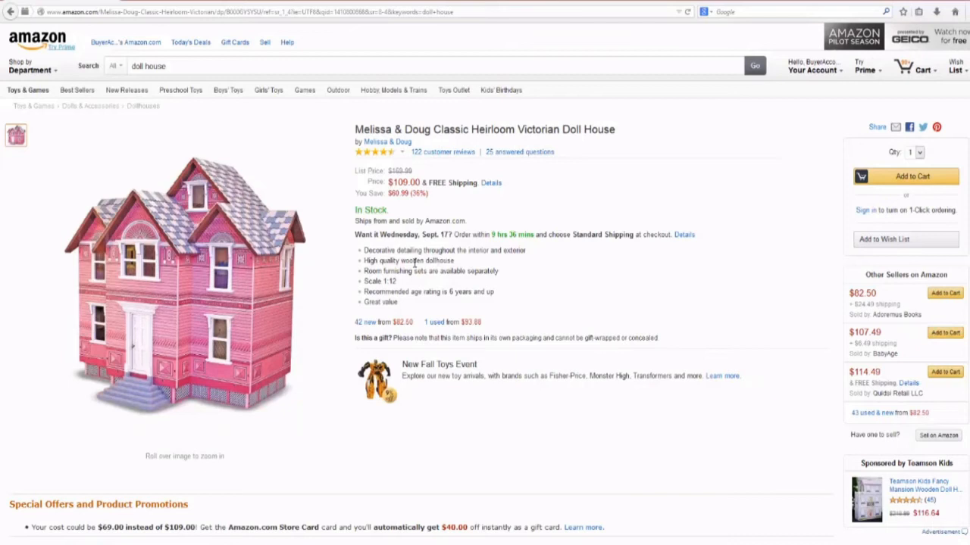
pyautogui.moveTo(409, 261)
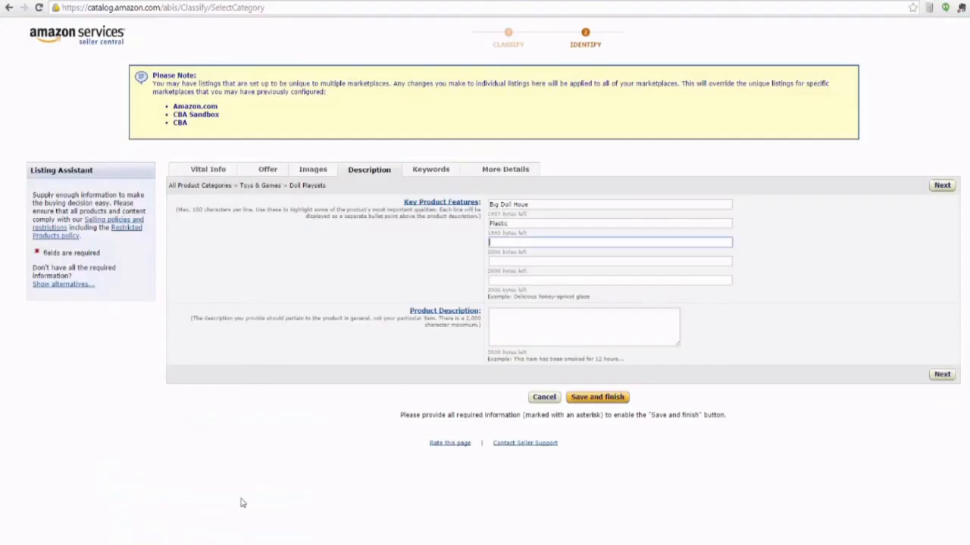
# Step: Enter a product description (Decor) and move to the keywords section
pyautogui.click(582, 327)
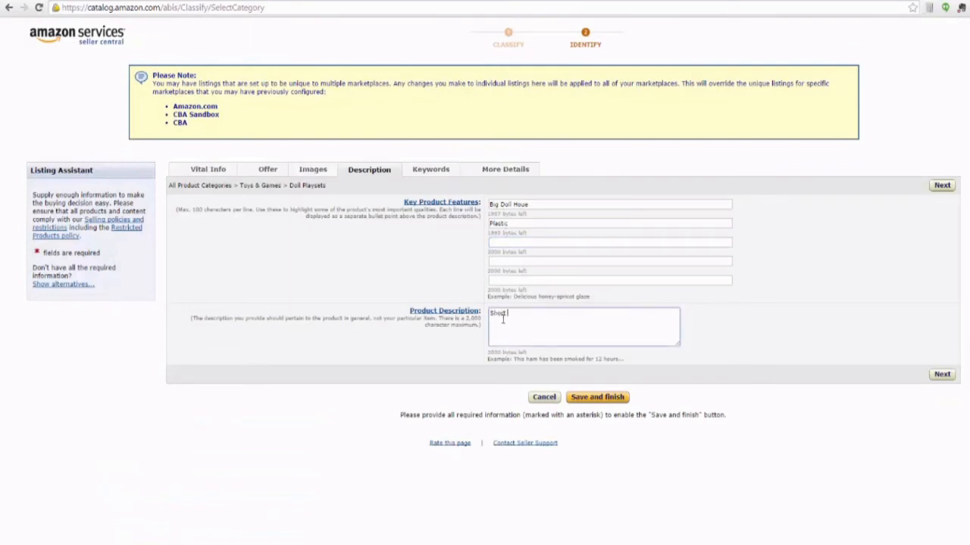
pyautogui.write('Decor')
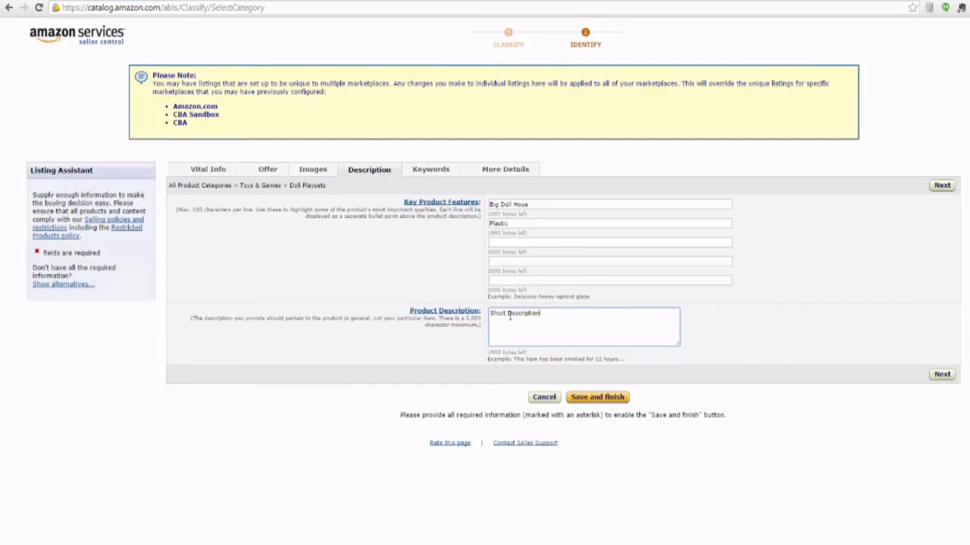
pyautogui.click(431, 169)
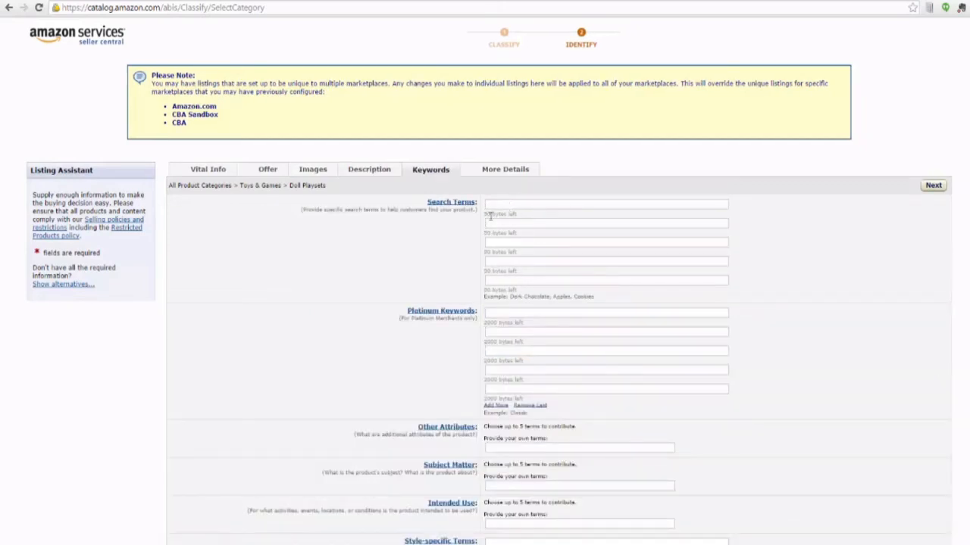
# Step: Enter "key, words, keywords," as the first search term and read the search-term tips
pyautogui.click(606, 203)
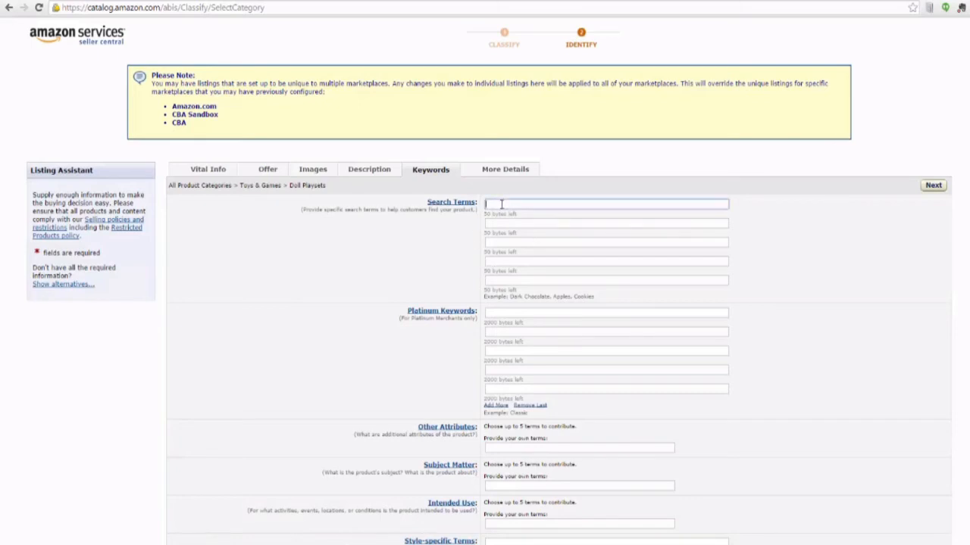
pyautogui.write('ki')
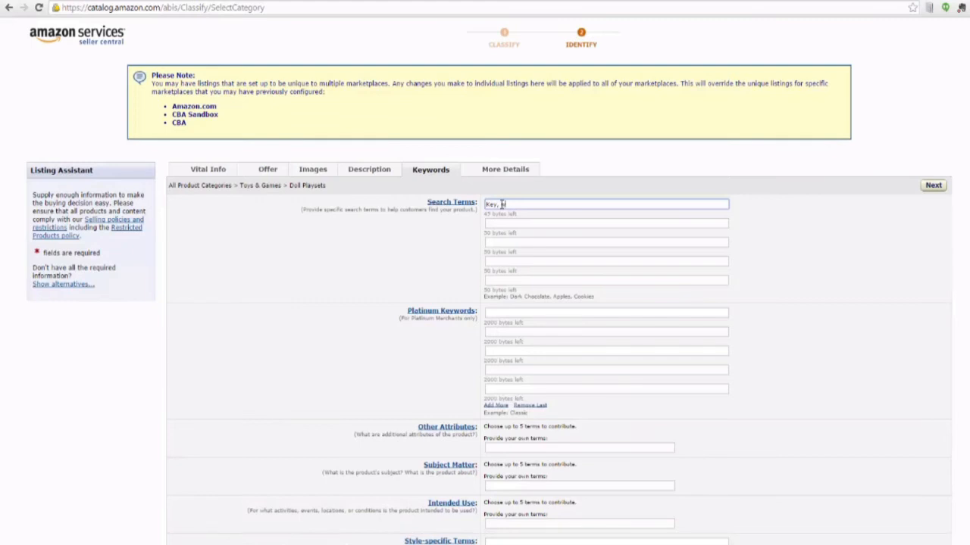
pyautogui.write('ords,')
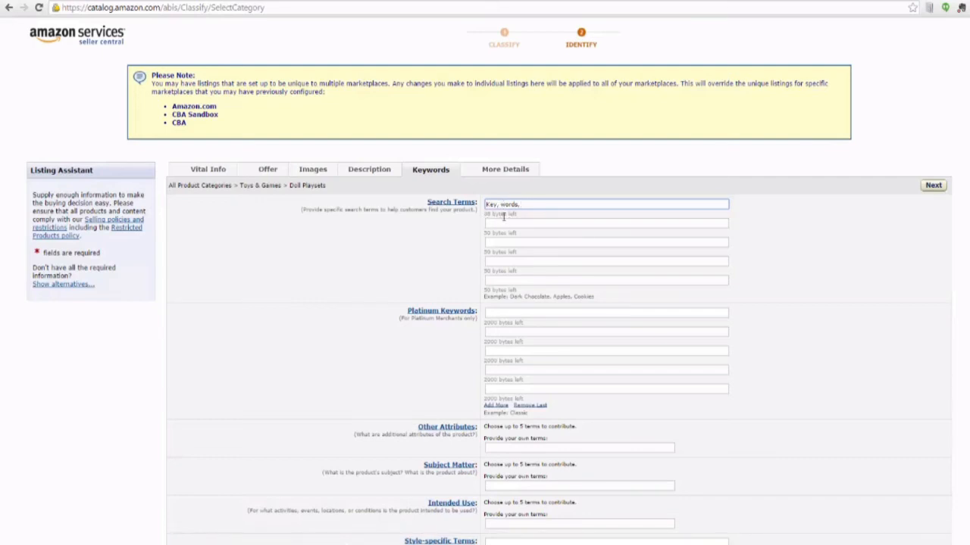
pyautogui.moveTo(536, 221)
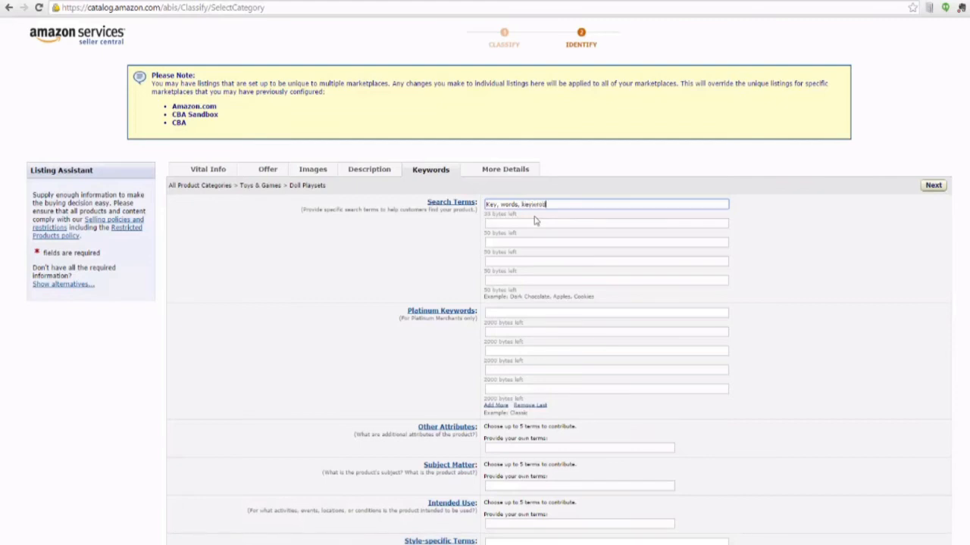
pyautogui.write('s')
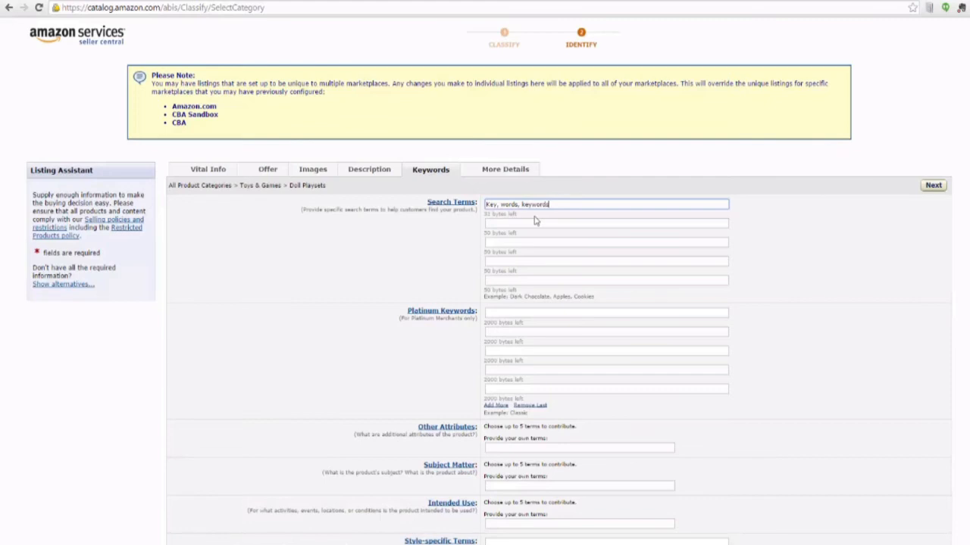
pyautogui.write(',')
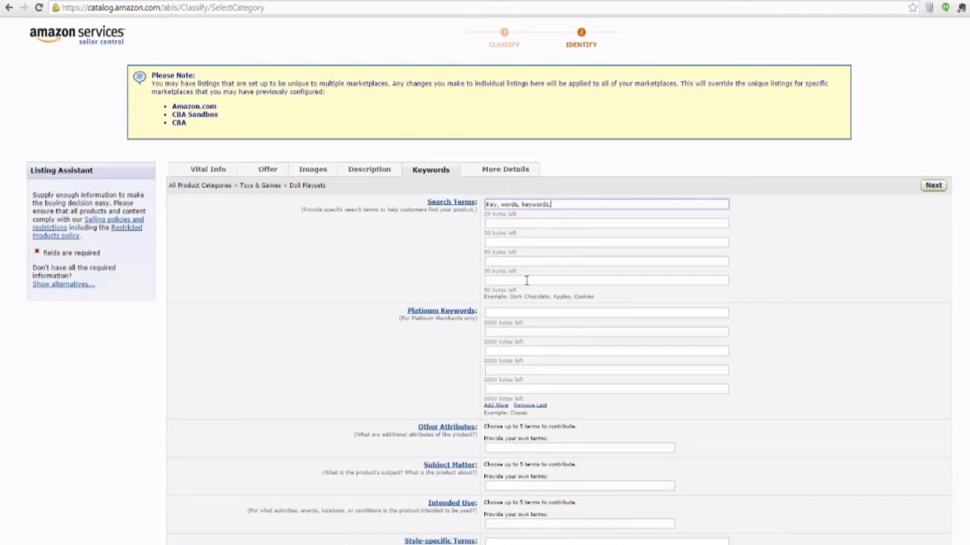
pyautogui.moveTo(498, 318)
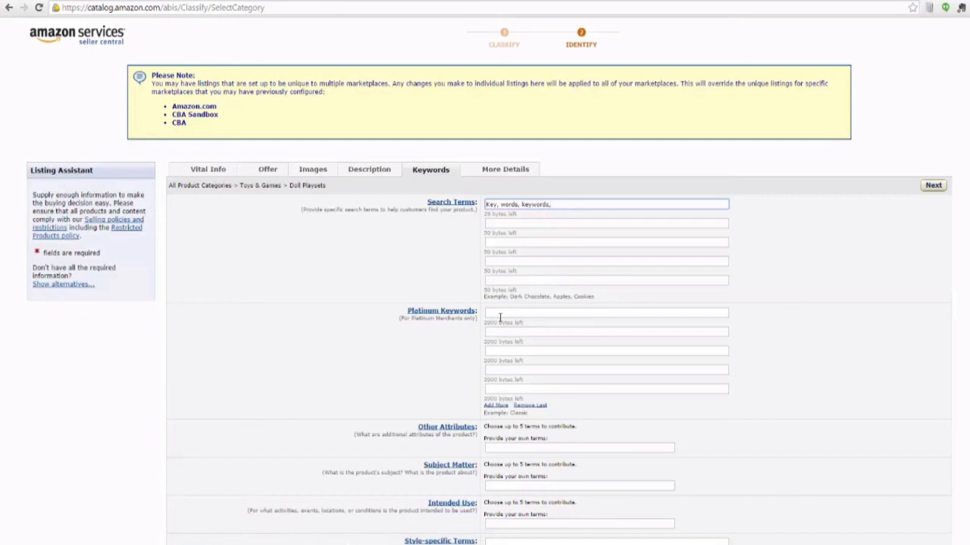
pyautogui.scroll(-3)
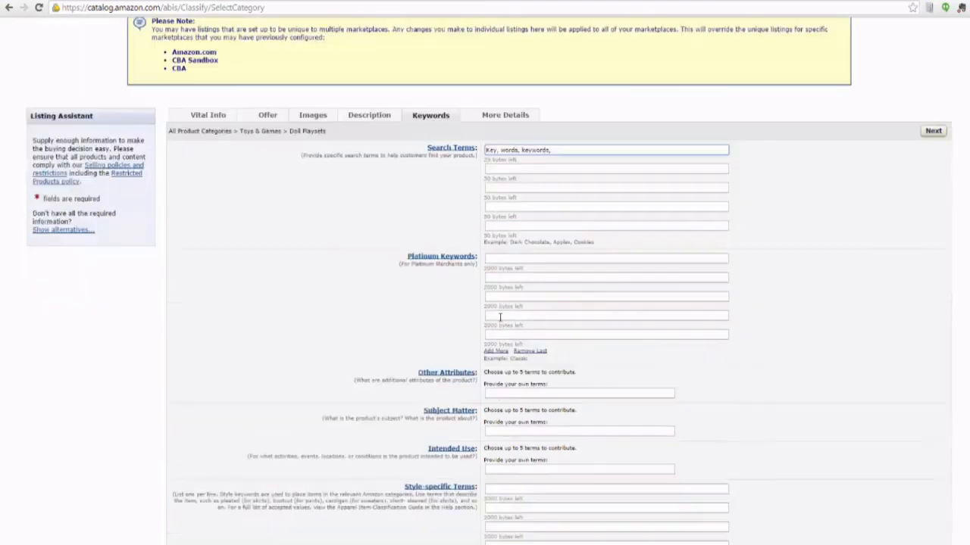
pyautogui.scroll(-3)
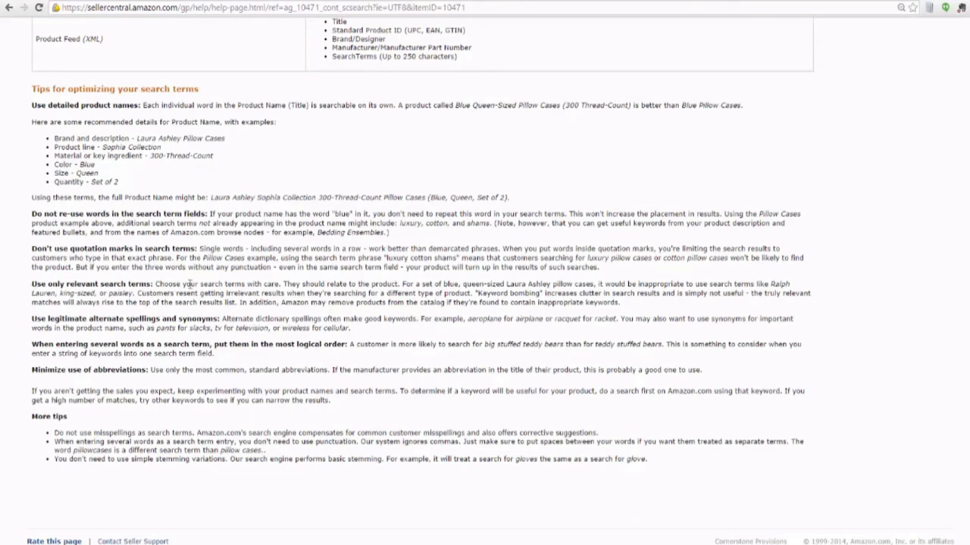
pyautogui.moveTo(588, 266)
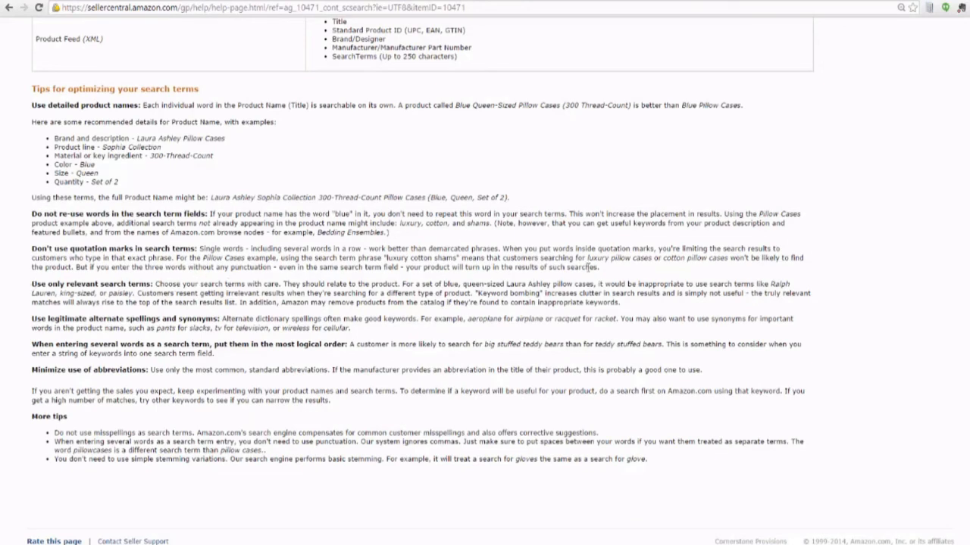
pyautogui.moveTo(346, 318)
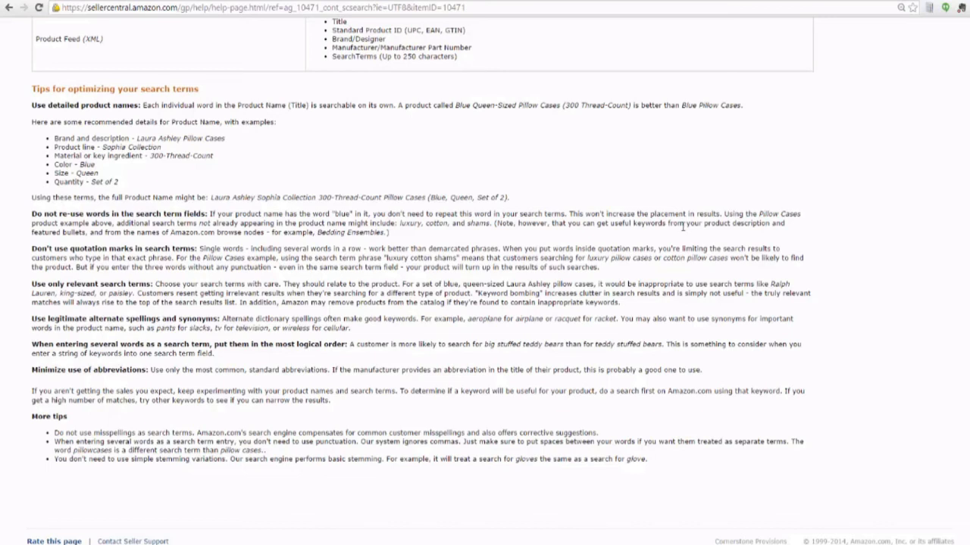
pyautogui.moveTo(658, 186)
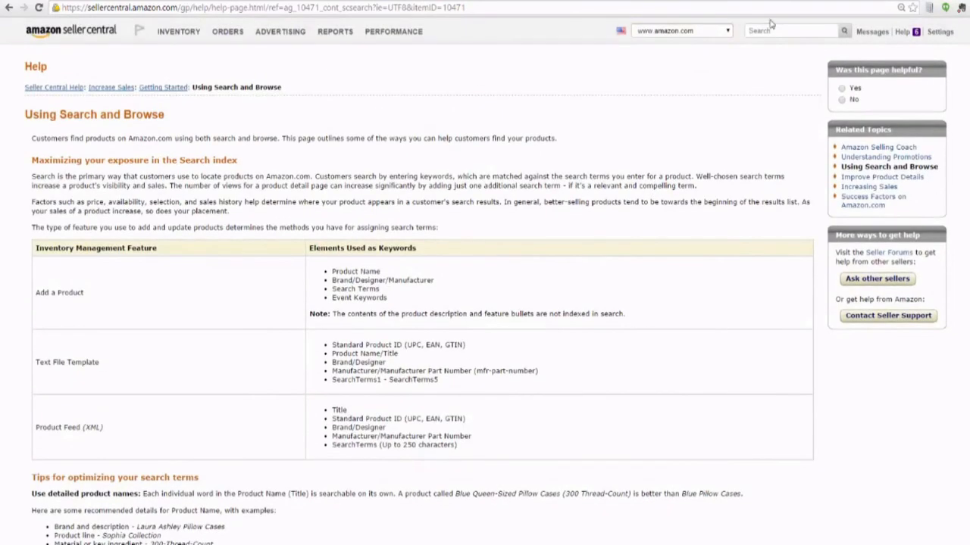
# Step: Search help for "search and browse" and open the Using Search and Browse article
pyautogui.click(791, 32)
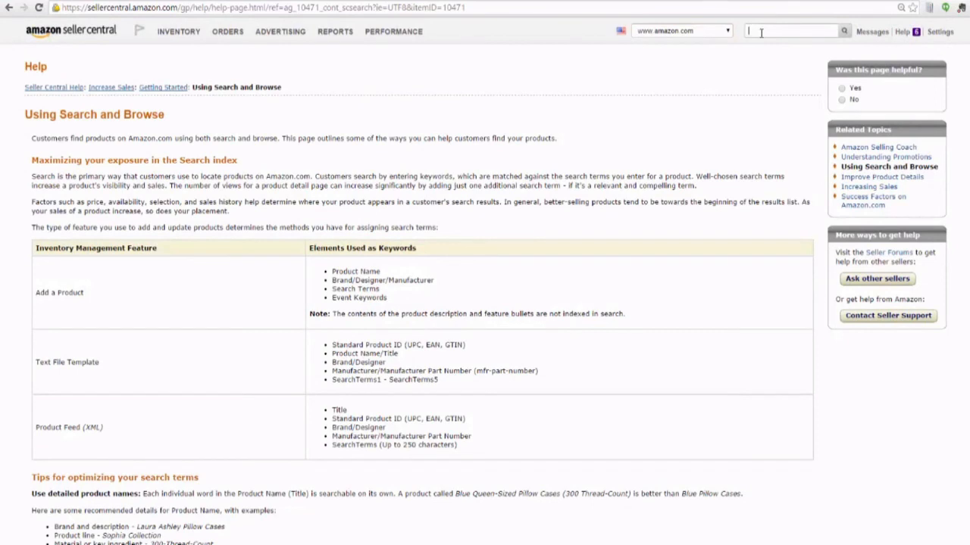
pyautogui.write('search and browse')
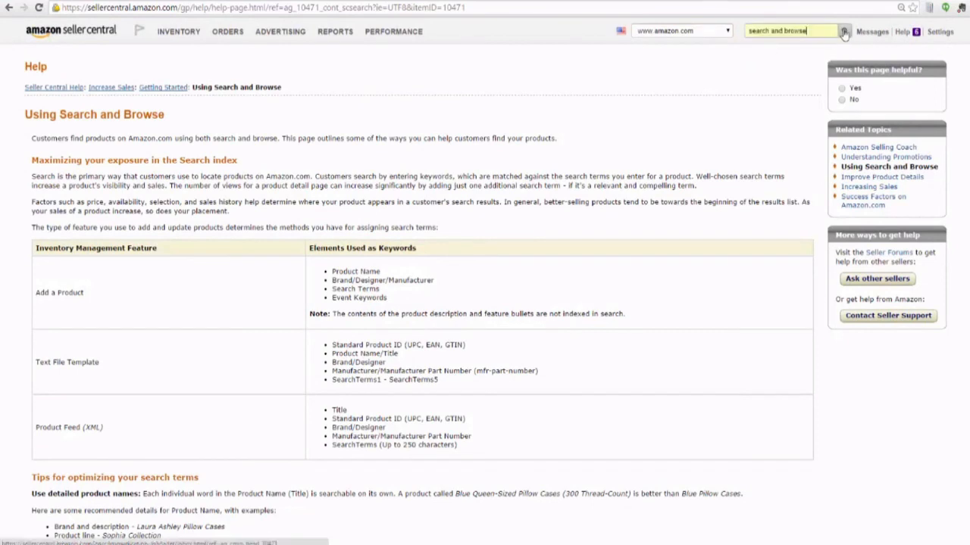
pyautogui.click(840, 31)
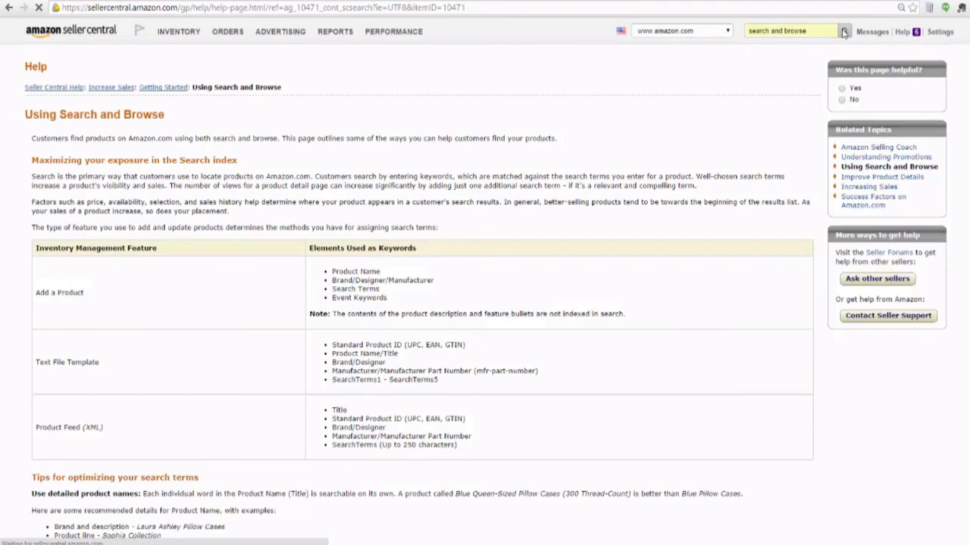
pyautogui.click(839, 30)
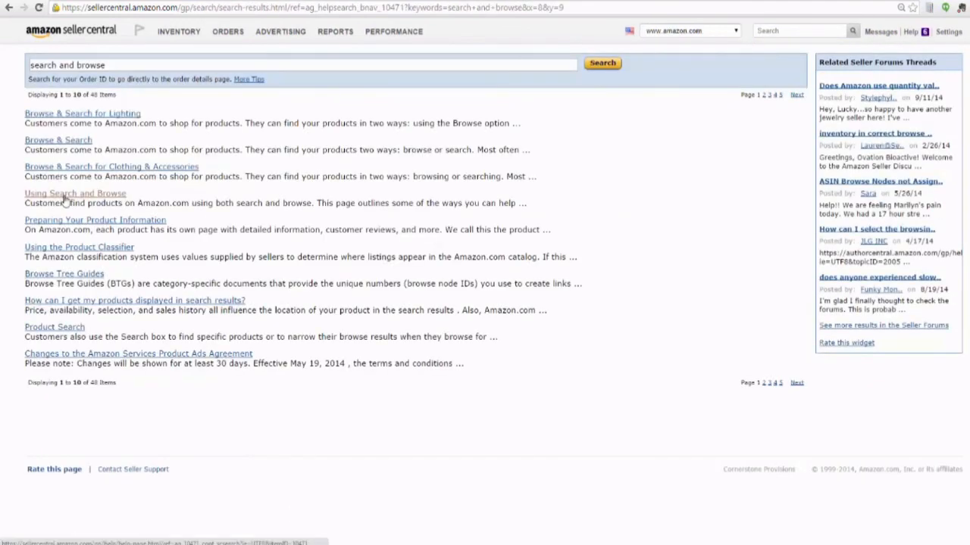
pyautogui.click(74, 194)
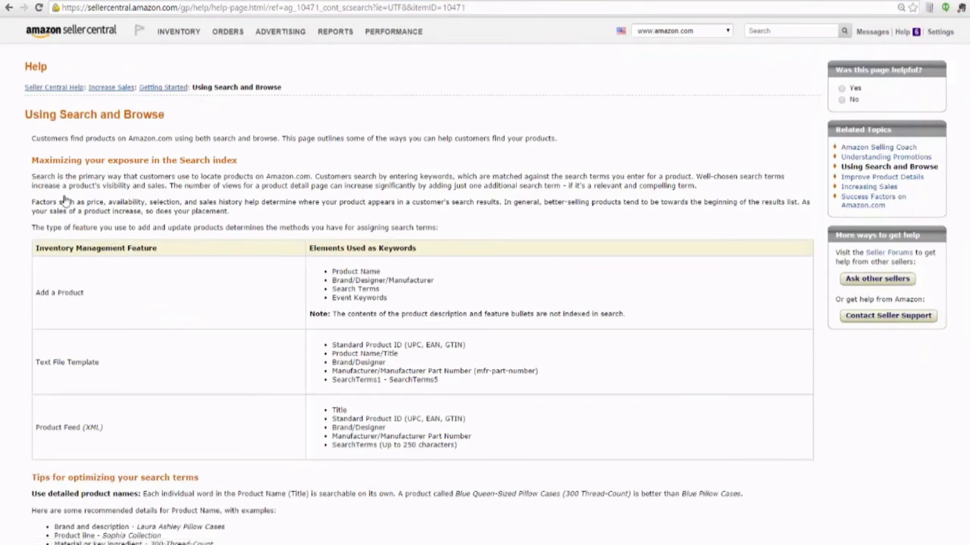
pyautogui.moveTo(127, 263)
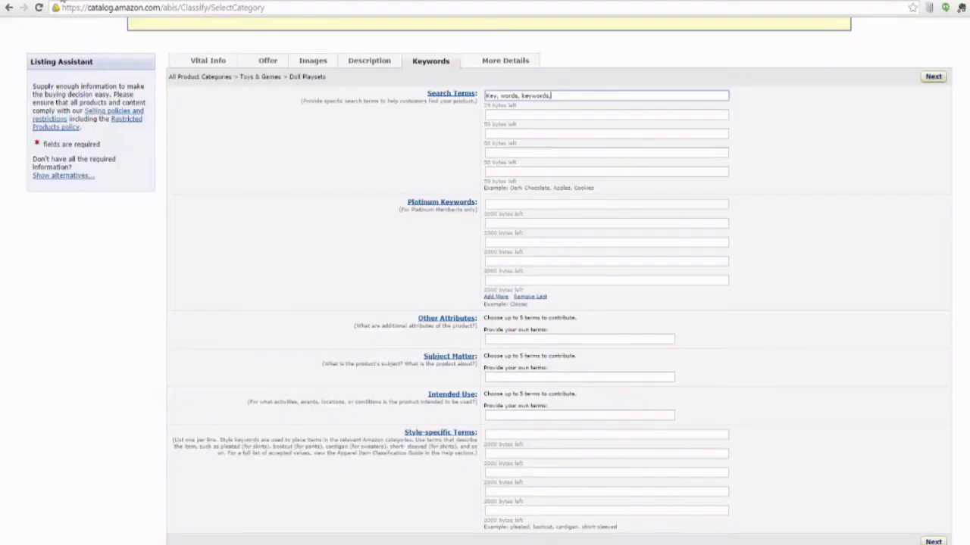
pyautogui.moveTo(588, 94)
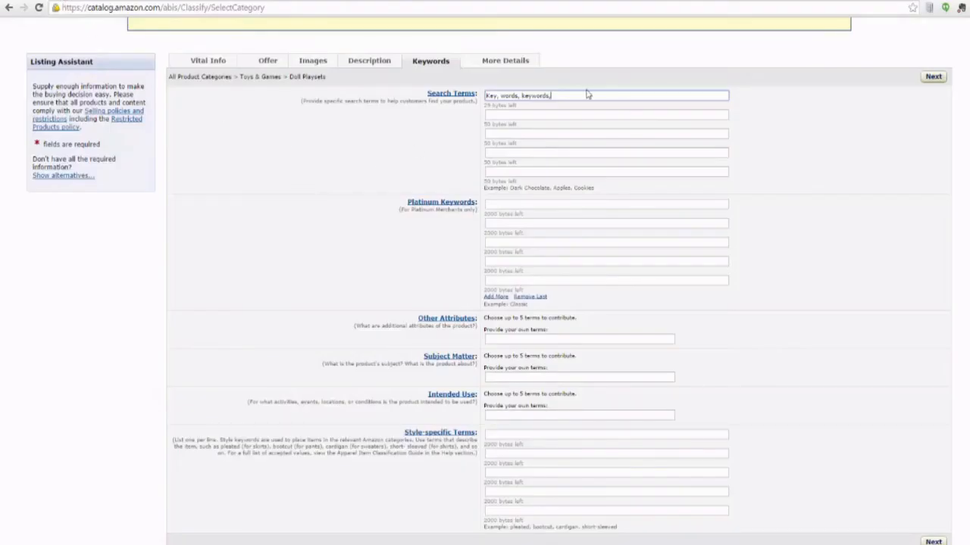
pyautogui.moveTo(733, 156)
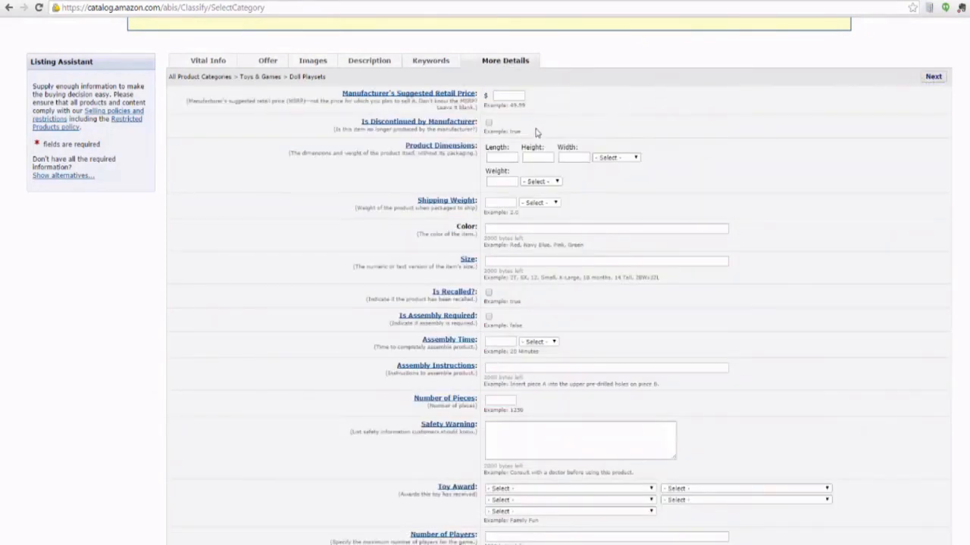
pyautogui.moveTo(516, 180)
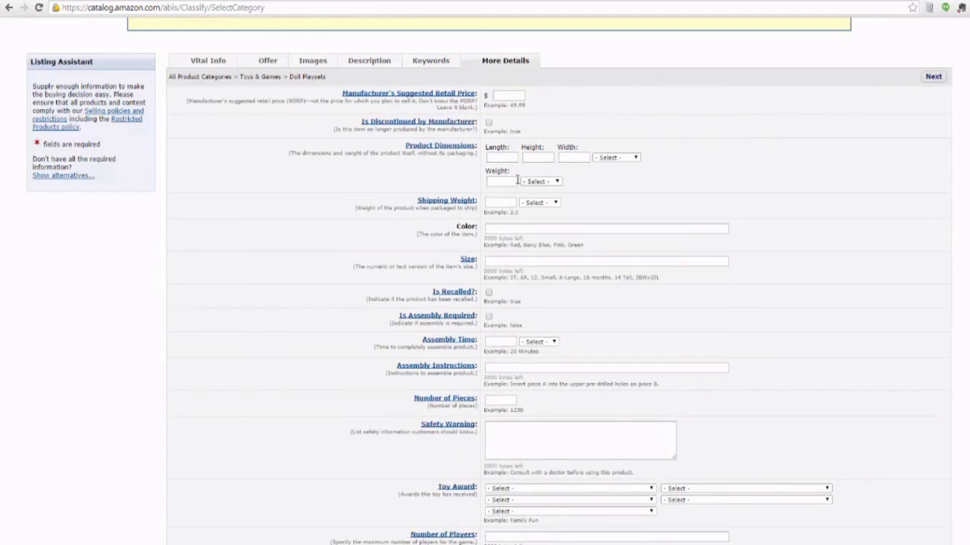
# Step: Scroll through the blank More Details fields down to the Save and finish button
pyautogui.scroll(-3)
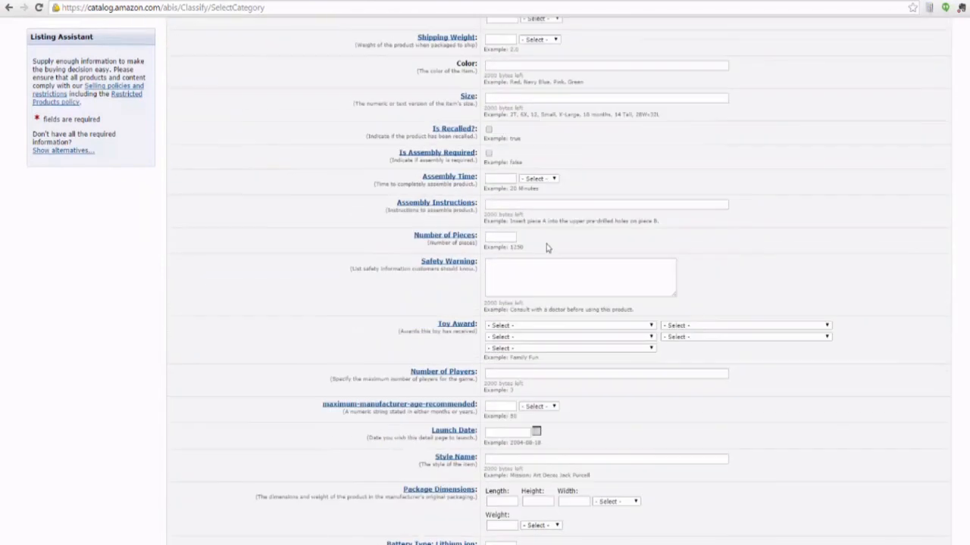
pyautogui.scroll(-3)
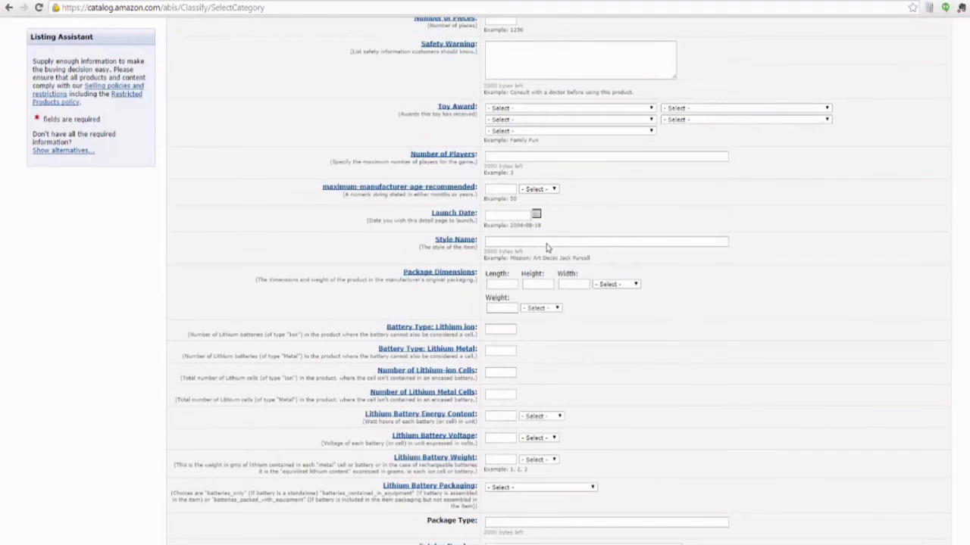
pyautogui.scroll(-3)
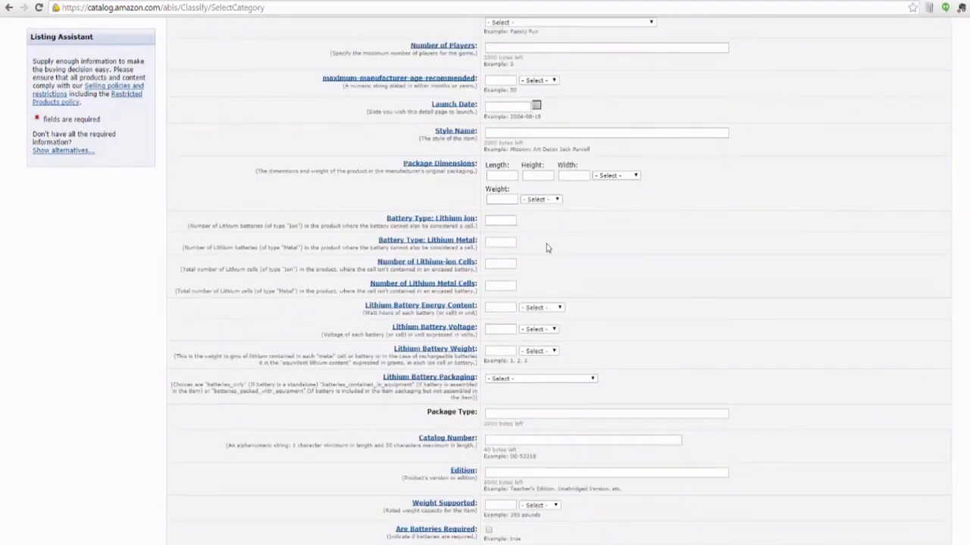
pyautogui.scroll(-3)
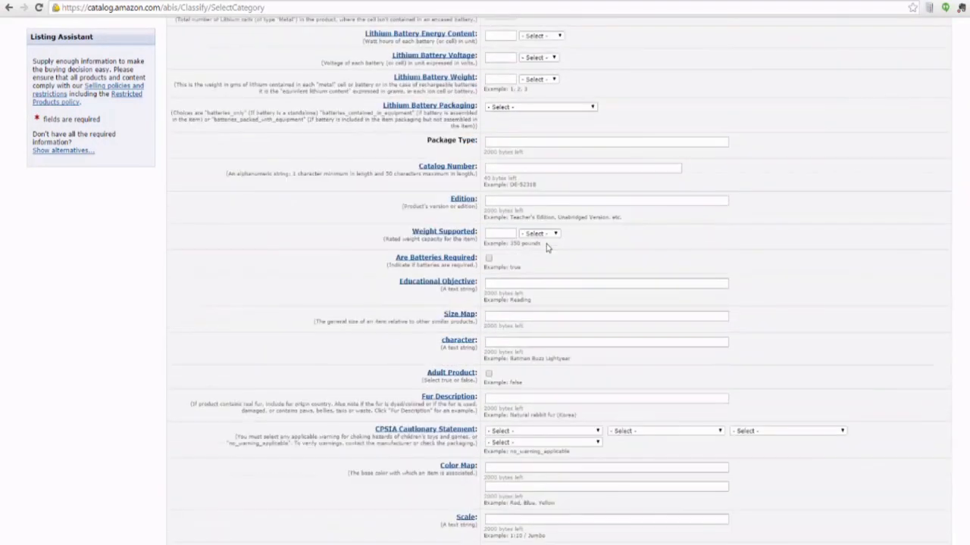
pyautogui.scroll(-3)
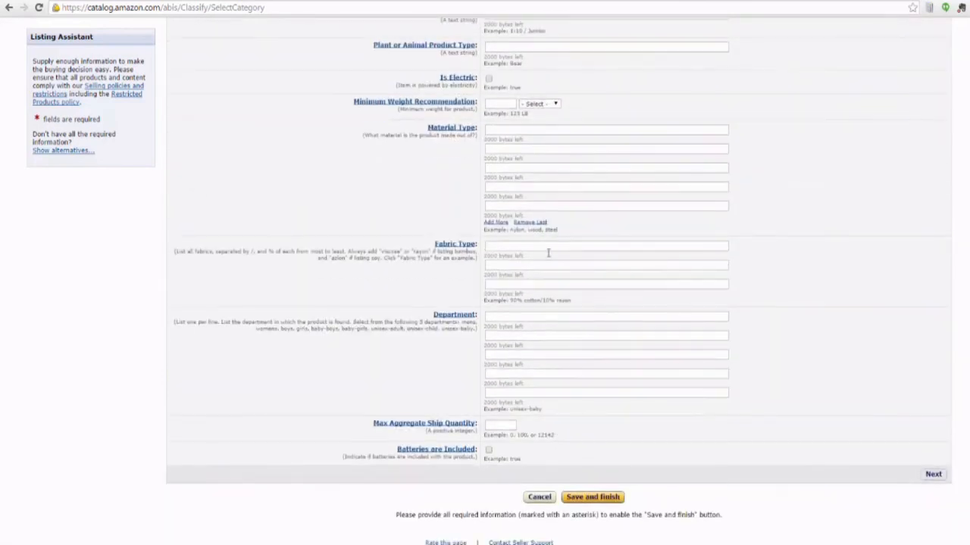